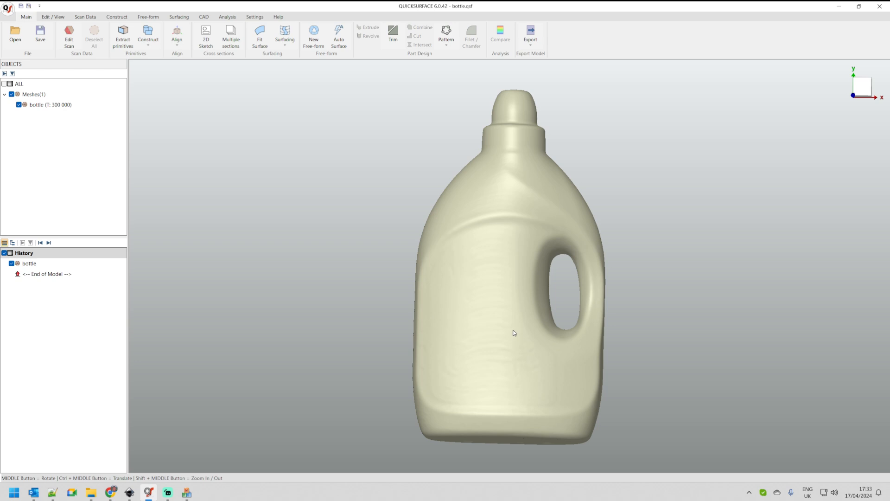
{"action": "mouse_move", "coordinate": [571, 353]}
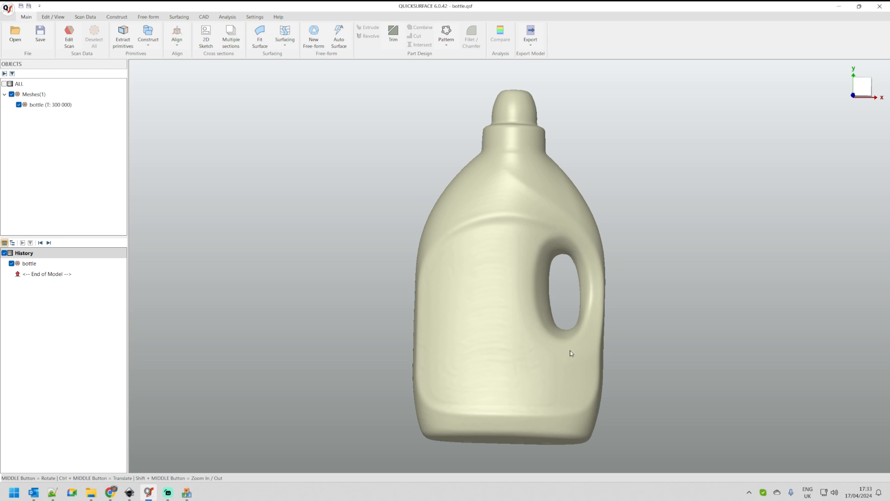
{"action": "mouse_move", "coordinate": [532, 397]}
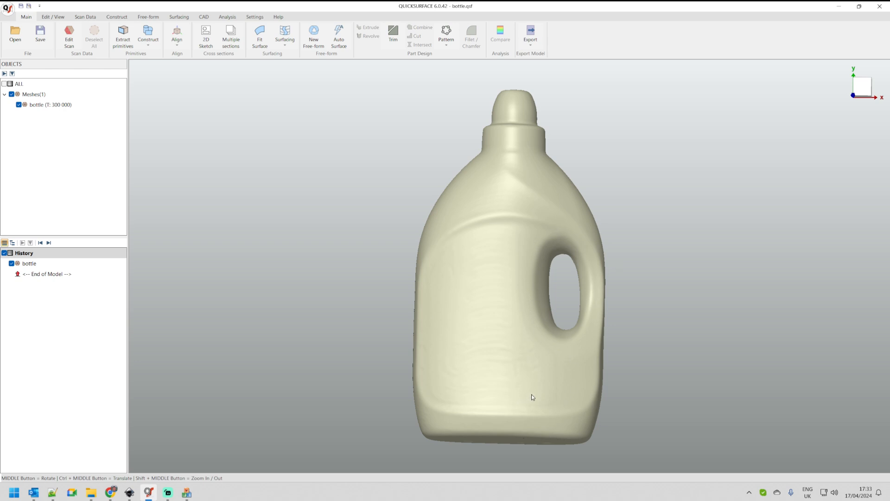
- Return to the front view of the bottle and start a 3D Sketch from the Surfacing tools
{"action": "scroll", "scroll_direction": "up", "scroll_amount": 3}
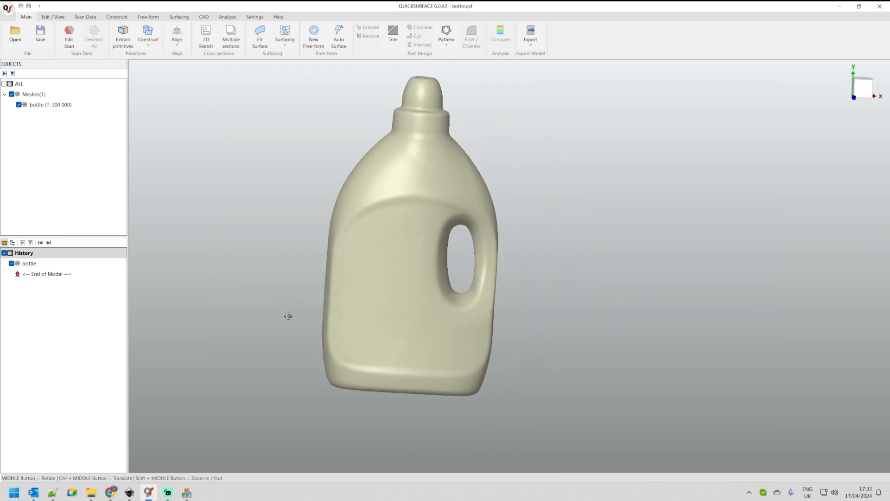
{"action": "left_click", "coordinate": [862, 86]}
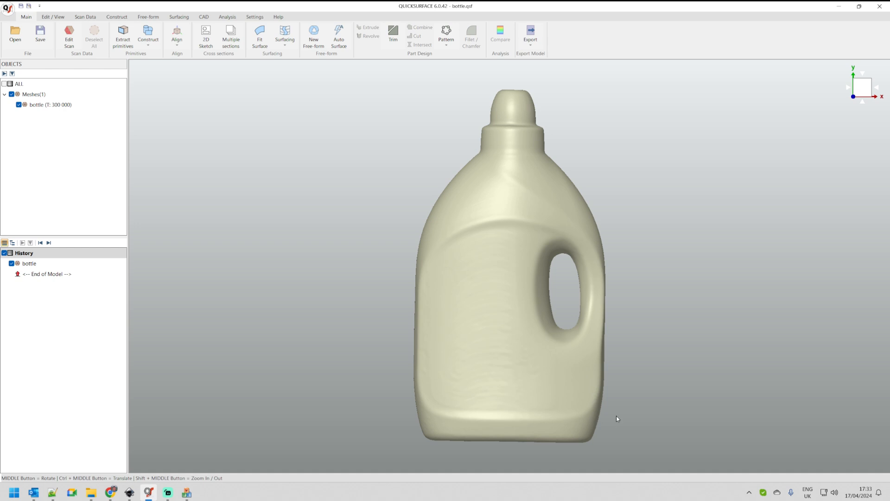
{"action": "mouse_move", "coordinate": [343, 105]}
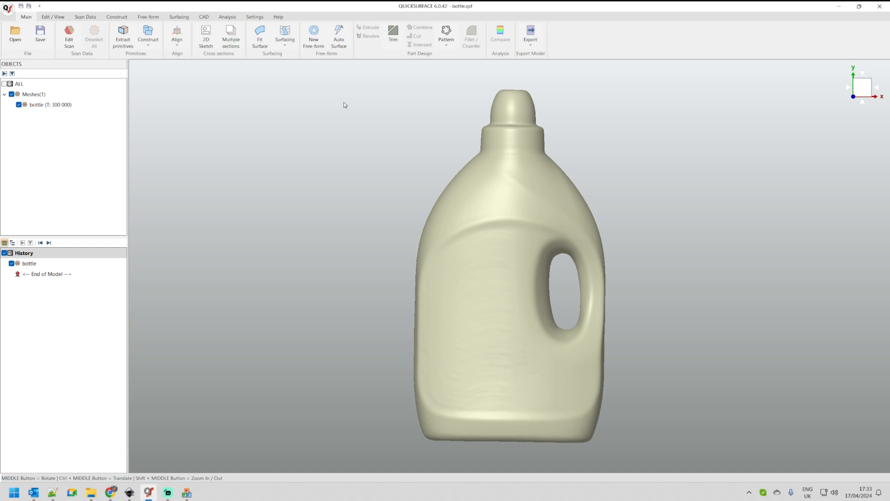
{"action": "mouse_move", "coordinate": [285, 36]}
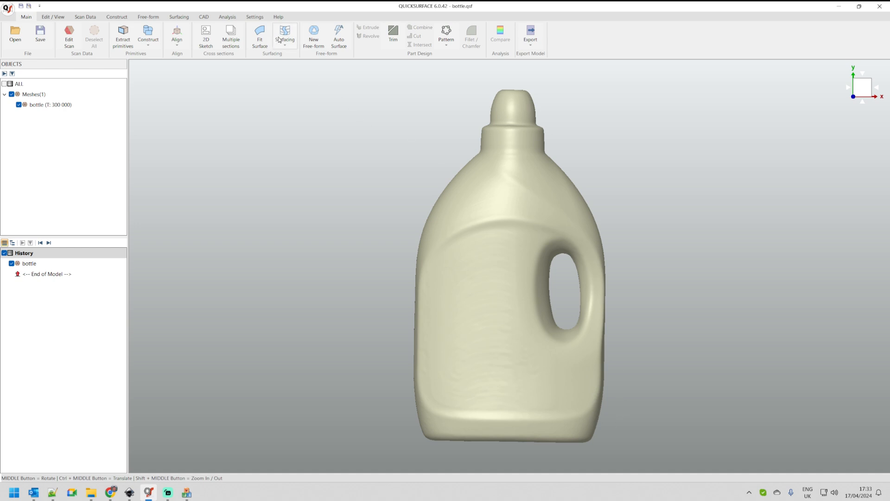
{"action": "left_click", "coordinate": [285, 37]}
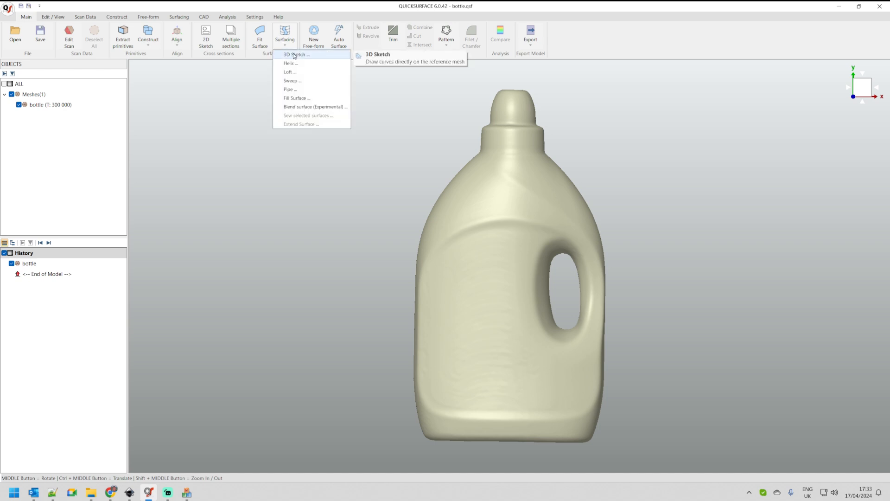
{"action": "left_click", "coordinate": [294, 54]}
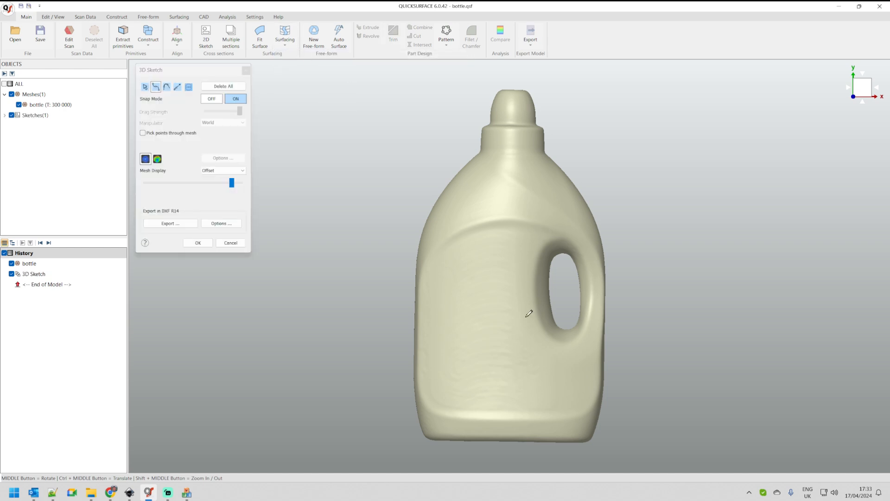
{"action": "mouse_move", "coordinate": [466, 405]}
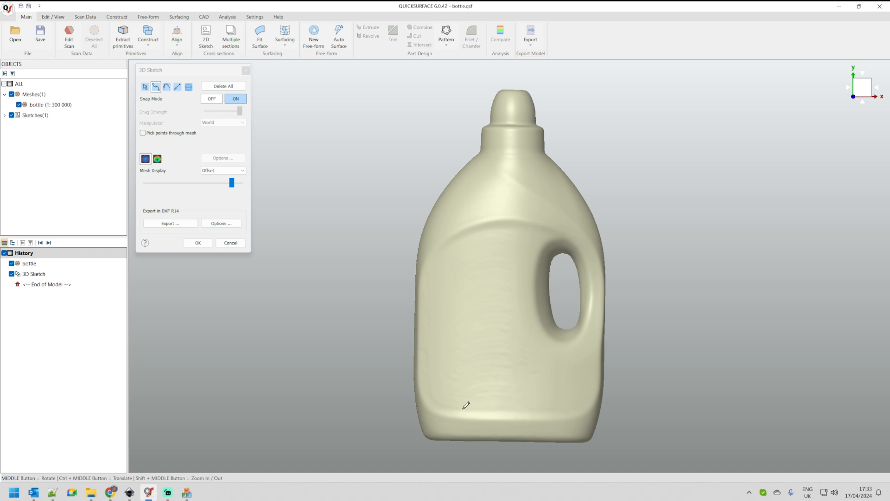
- Trace the label outline's left edge, bottom edge and the curved edge beside the handle
{"action": "scroll", "scroll_direction": "up", "scroll_amount": 3}
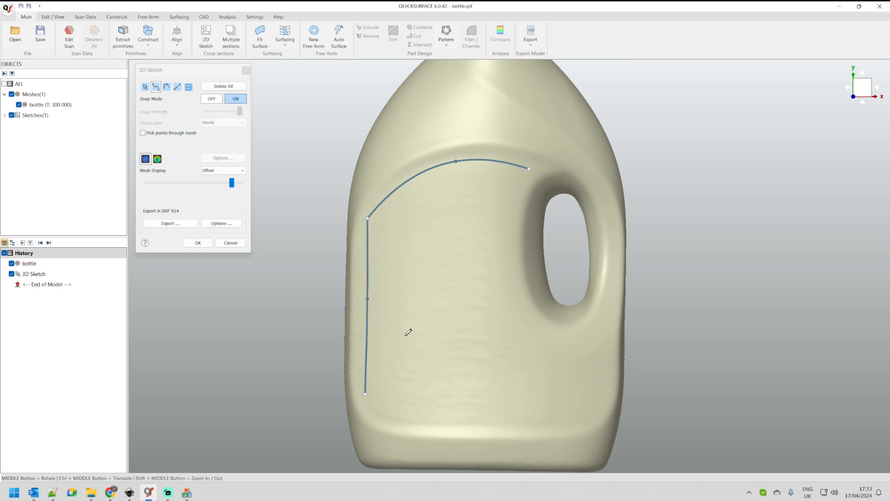
{"action": "mouse_move", "coordinate": [389, 412]}
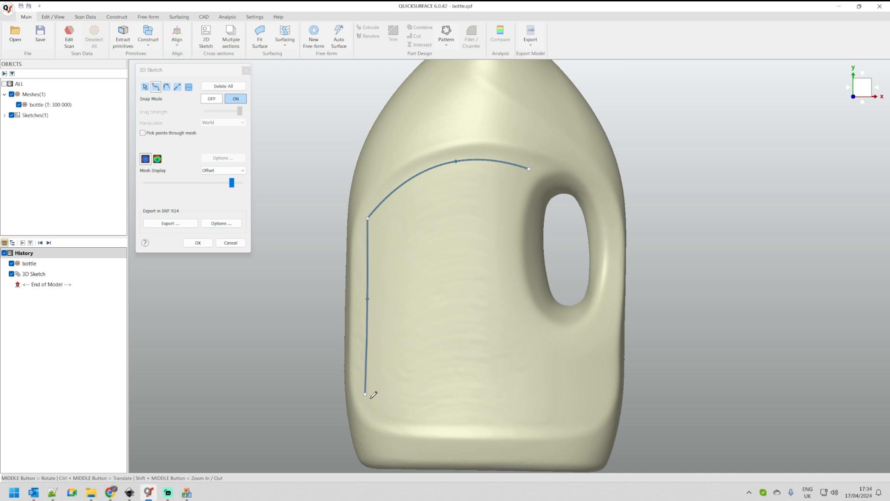
{"action": "left_click", "coordinate": [468, 419]}
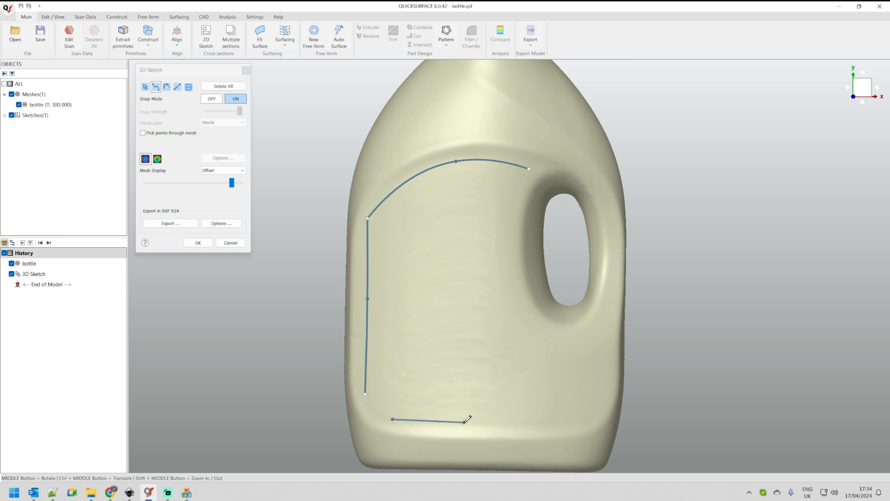
{"action": "left_click", "coordinate": [551, 424]}
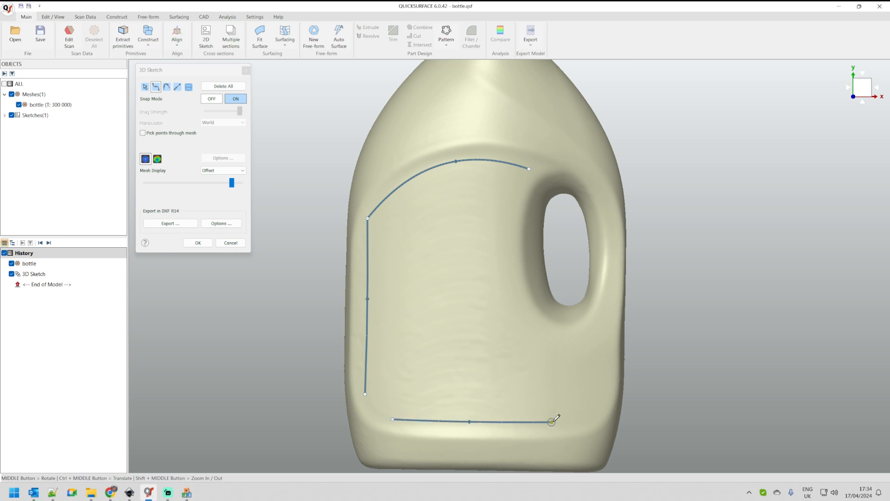
{"action": "left_click", "coordinate": [551, 348]}
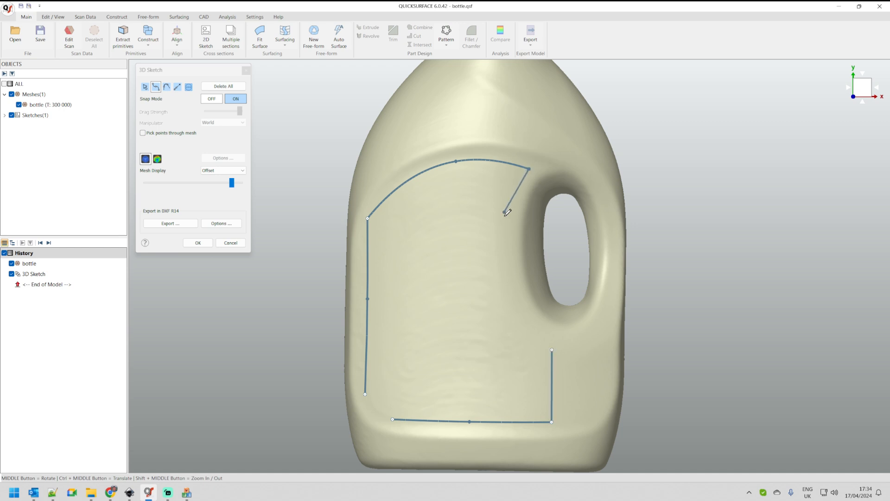
{"action": "left_click", "coordinate": [551, 343]}
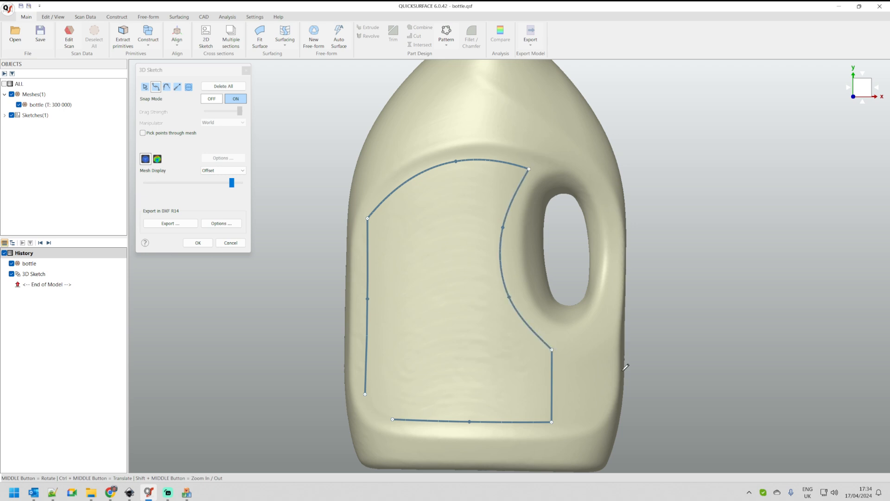
{"action": "mouse_move", "coordinate": [482, 358]}
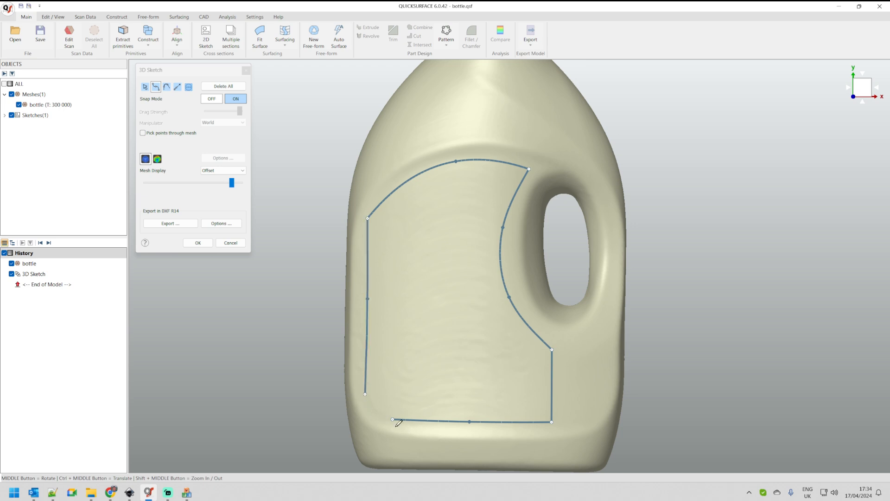
{"action": "scroll", "scroll_direction": "up", "scroll_amount": 3}
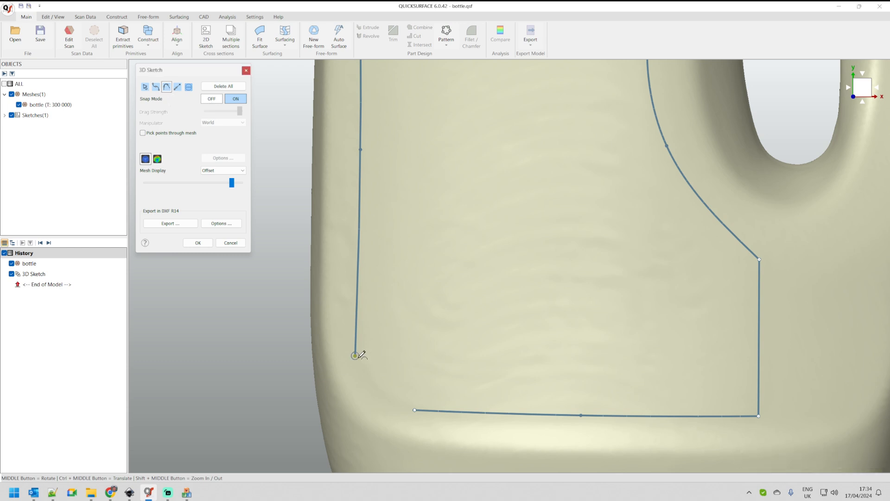
- Join the left and bottom edges with a rounded corner, then return to the Front view
{"action": "left_click", "coordinate": [415, 409]}
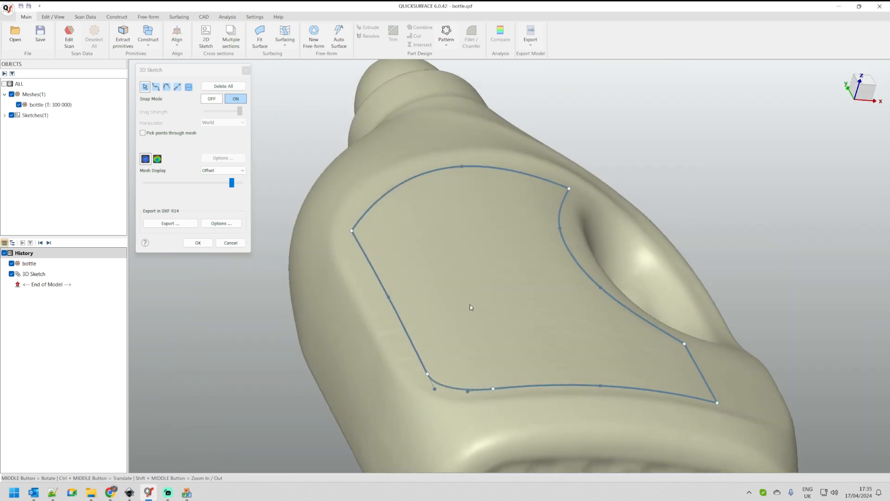
{"action": "left_click", "coordinate": [862, 88]}
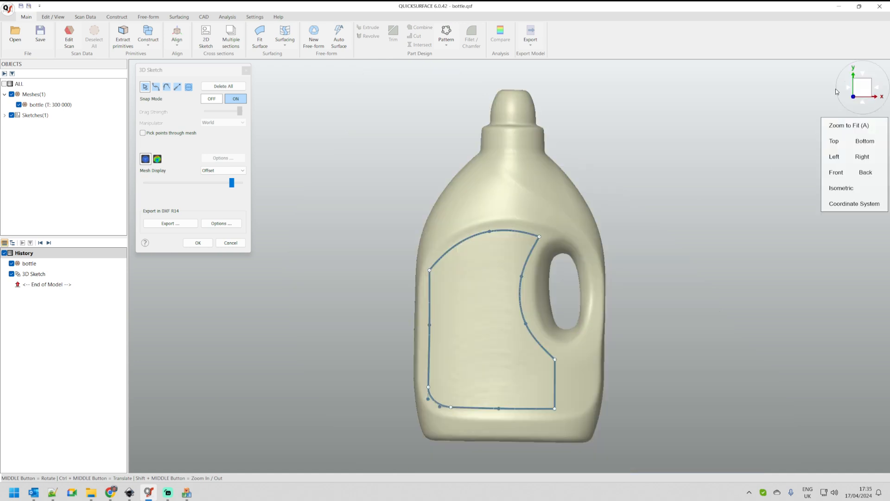
{"action": "left_click", "coordinate": [197, 242]}
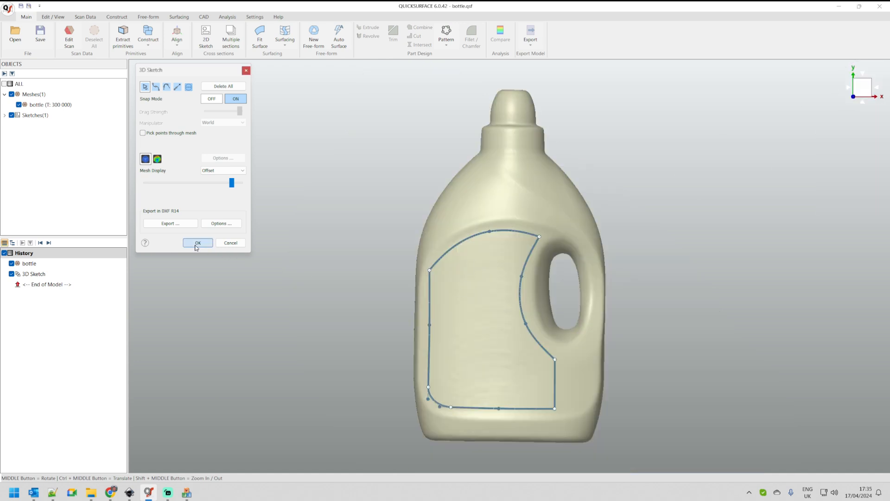
- Accept the closed label outline as a saved 3D sketch object
{"action": "left_click", "coordinate": [197, 242]}
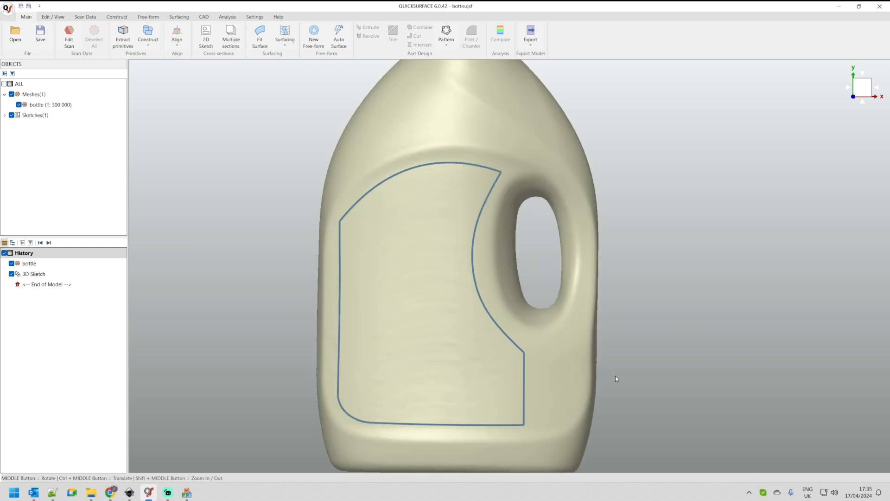
{"action": "mouse_move", "coordinate": [378, 293]}
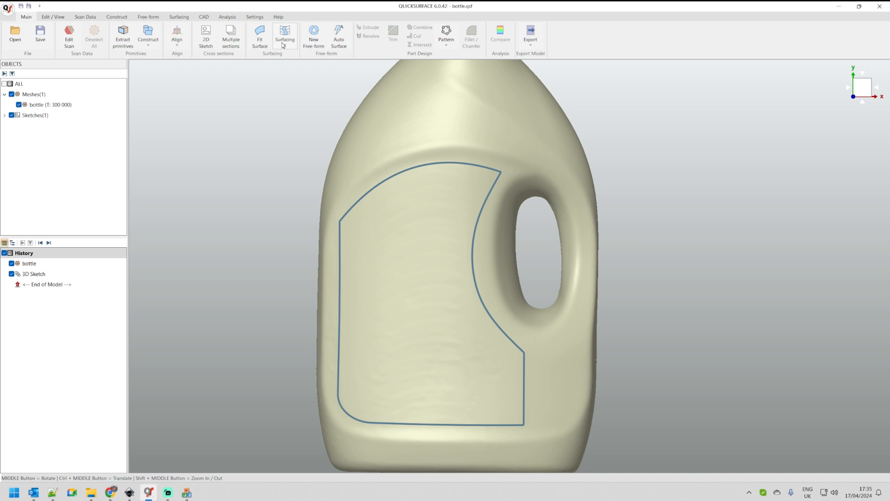
{"action": "mouse_move", "coordinate": [283, 39]}
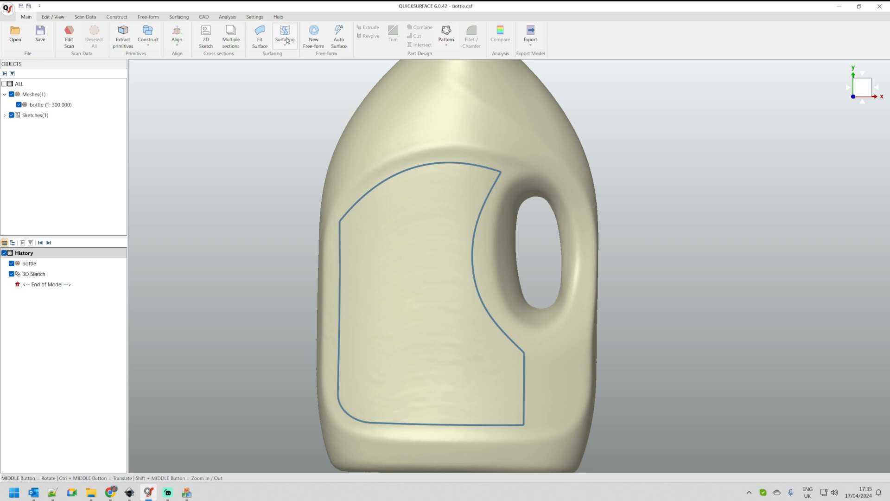
{"action": "mouse_move", "coordinate": [227, 17]}
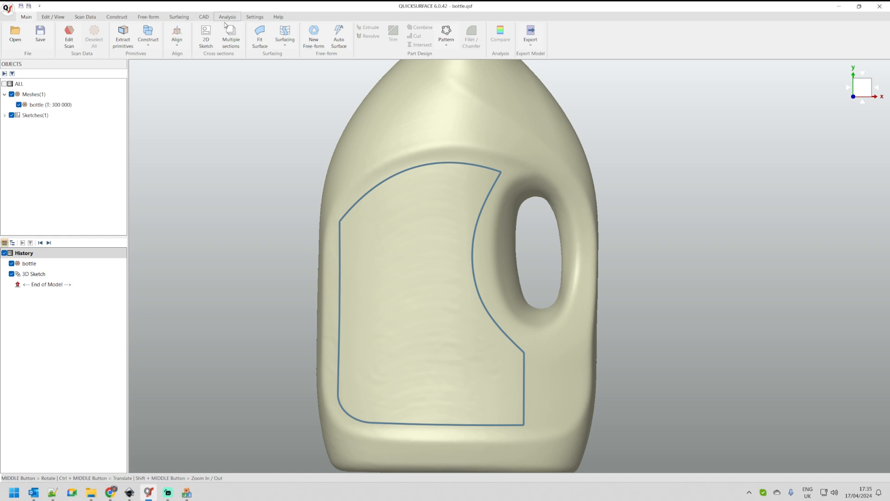
{"action": "left_click", "coordinate": [179, 17]}
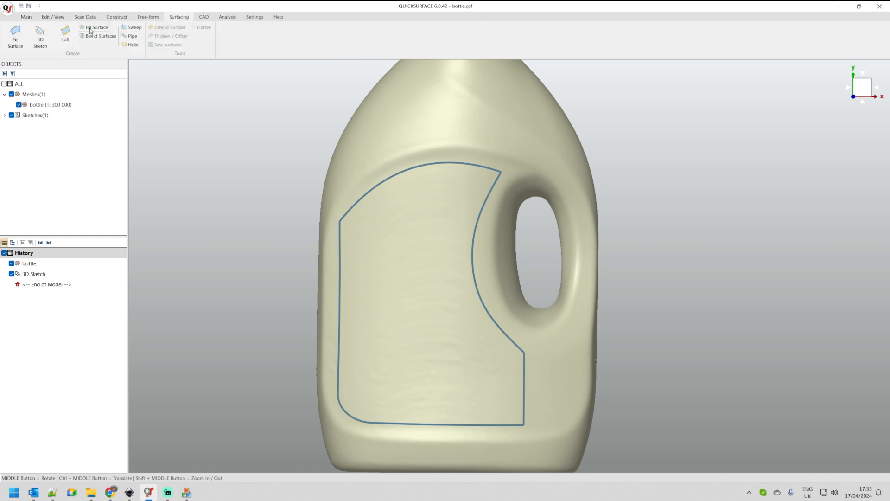
- Start a Fill Surface inside the label outline so all six edges list as Contact
{"action": "left_click", "coordinate": [96, 27]}
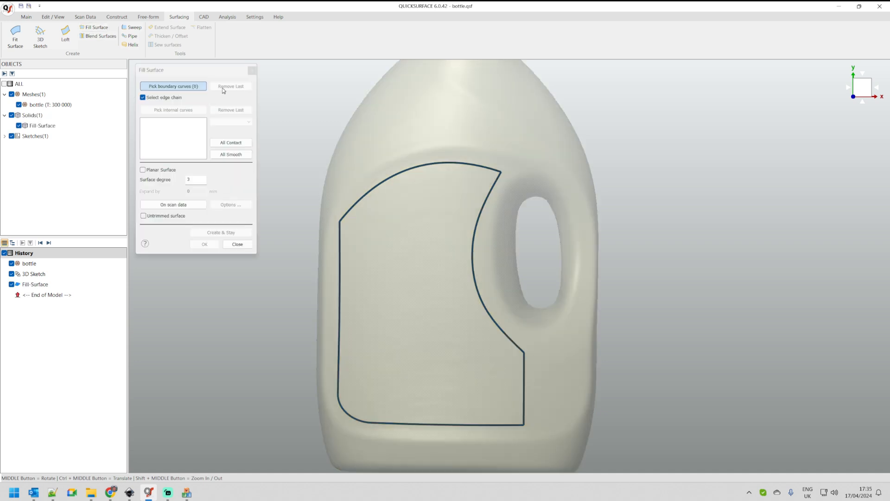
{"action": "mouse_move", "coordinate": [389, 138]}
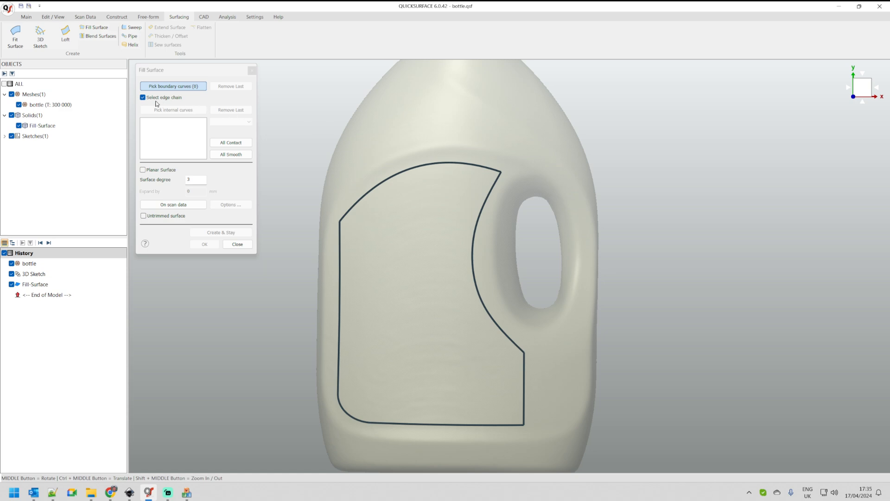
{"action": "mouse_move", "coordinate": [284, 117]}
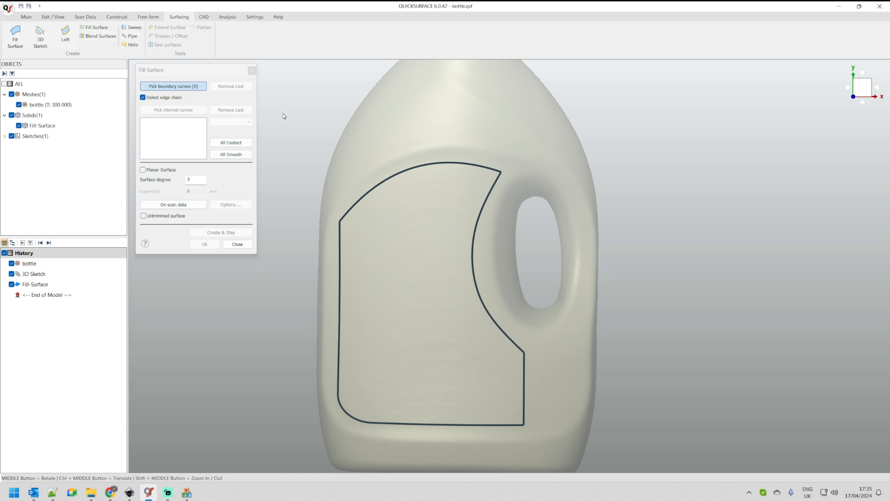
{"action": "mouse_move", "coordinate": [351, 143]}
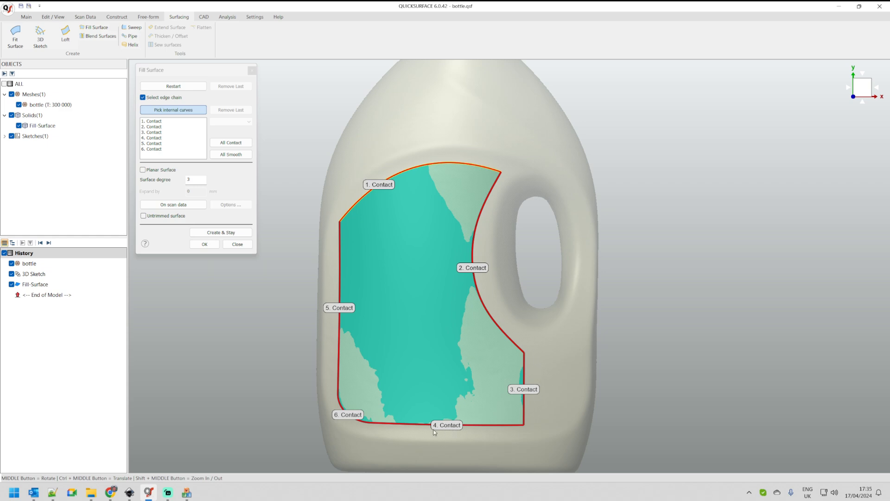
{"action": "mouse_move", "coordinate": [278, 181]}
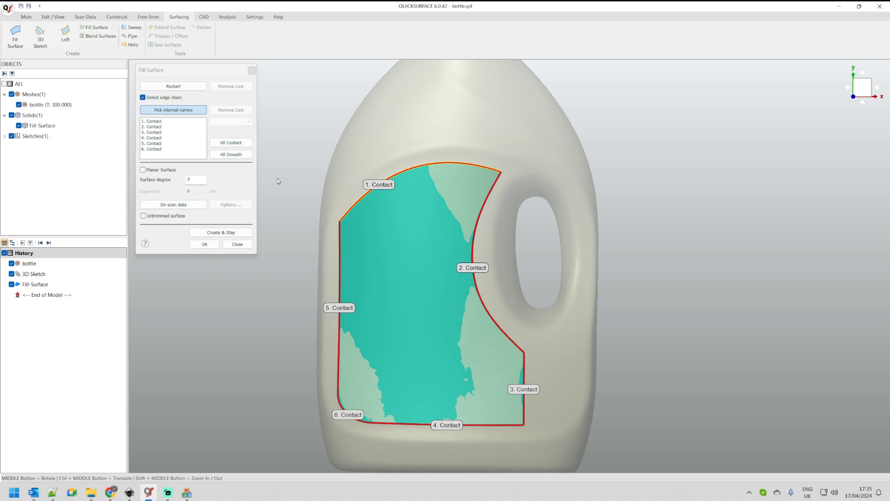
{"action": "mouse_move", "coordinate": [443, 343]}
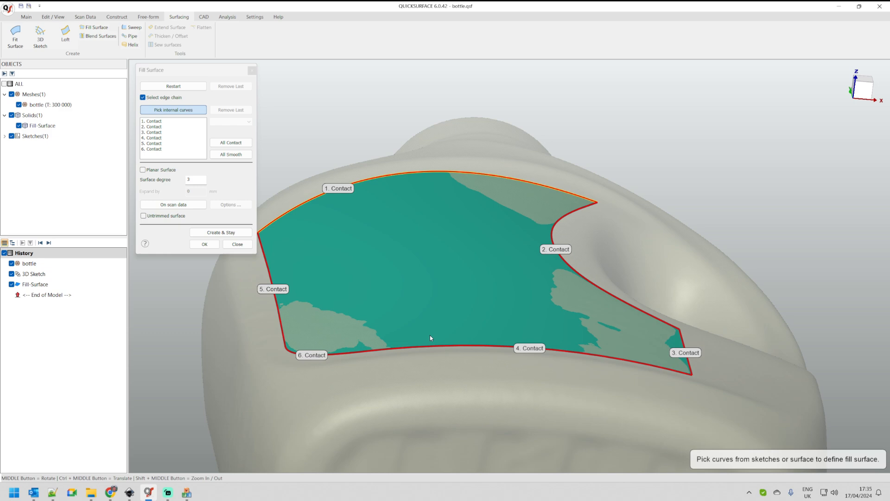
{"action": "mouse_move", "coordinate": [473, 243]}
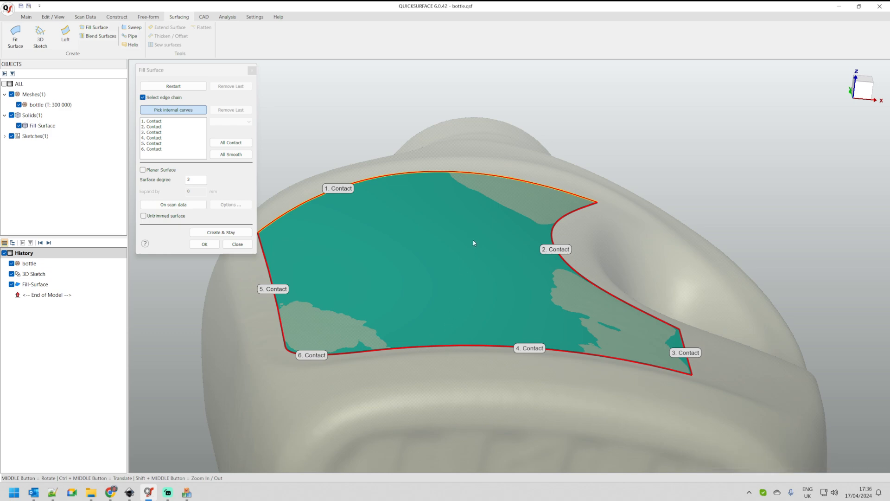
{"action": "mouse_move", "coordinate": [472, 251]}
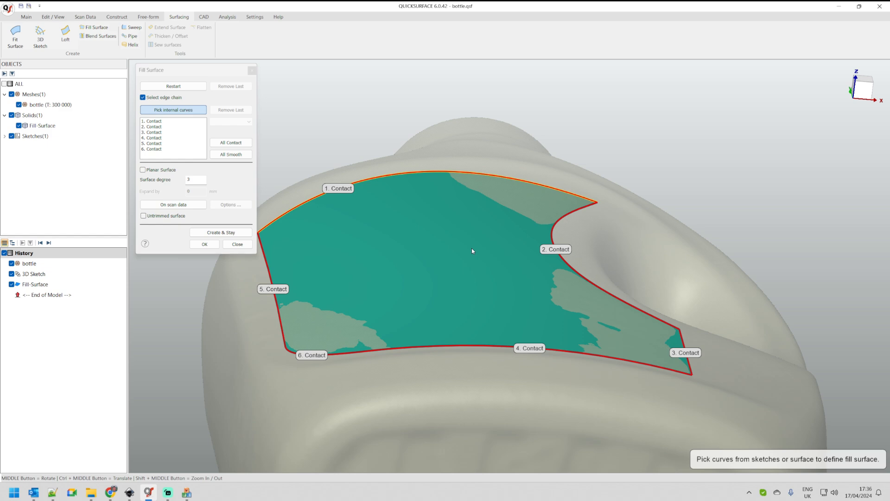
{"action": "mouse_move", "coordinate": [447, 222]}
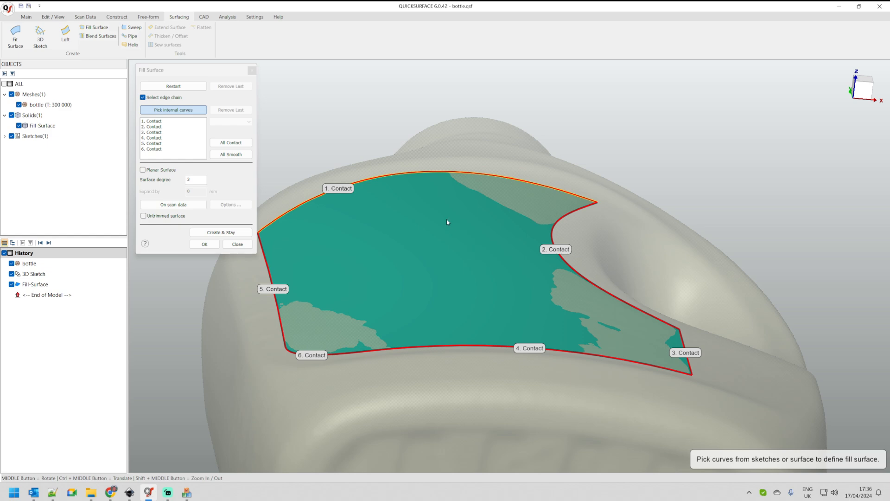
{"action": "mouse_move", "coordinate": [440, 221]}
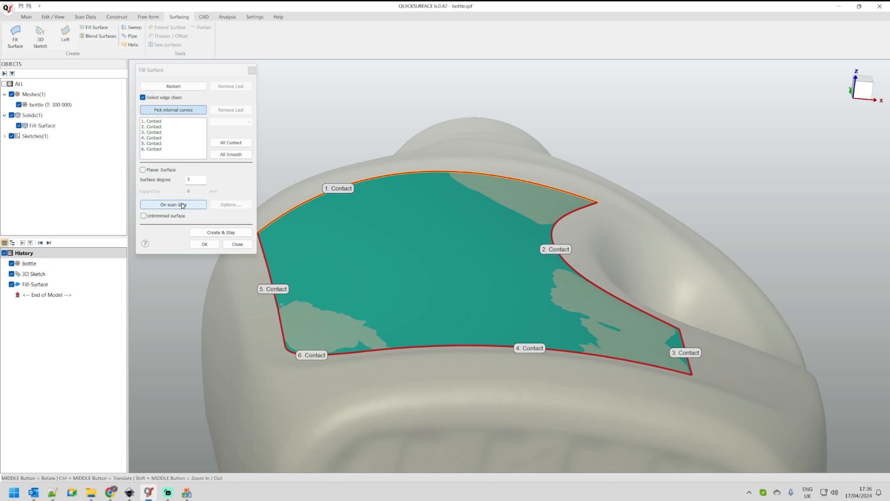
- Set the fill patch to follow the scan data and inspect its fit on the bottle
{"action": "left_click", "coordinate": [174, 204]}
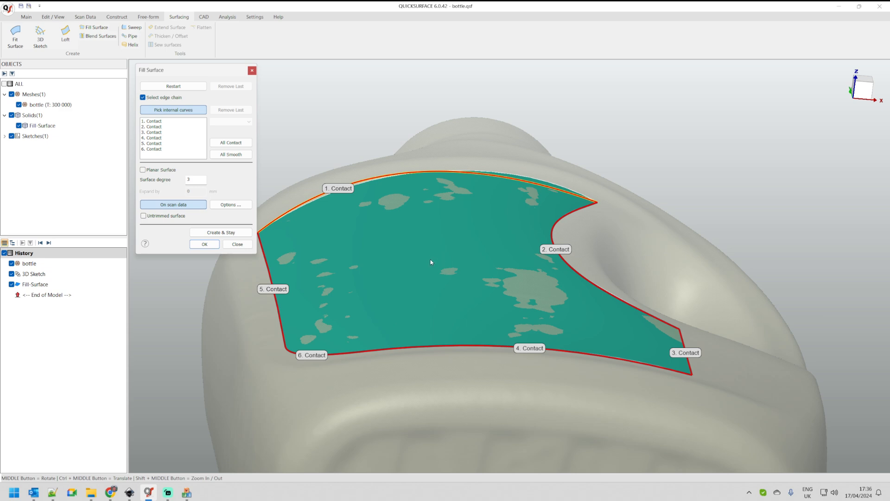
{"action": "mouse_move", "coordinate": [457, 226]}
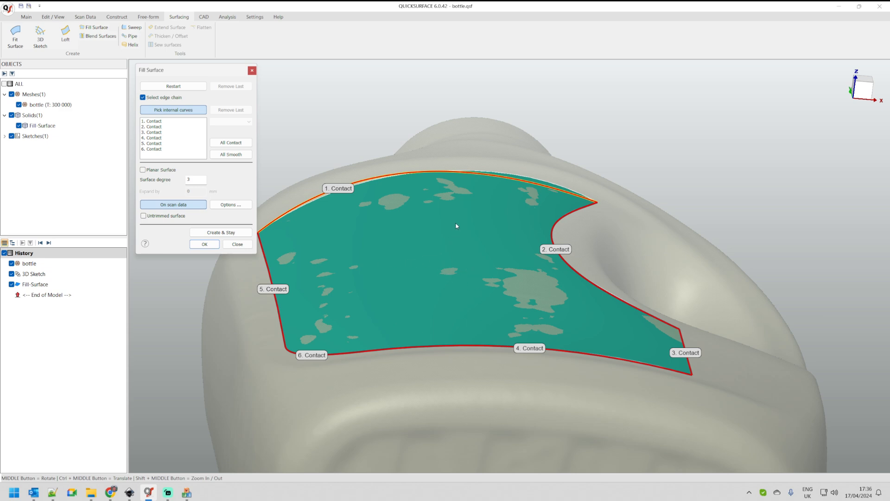
{"action": "mouse_move", "coordinate": [457, 246]}
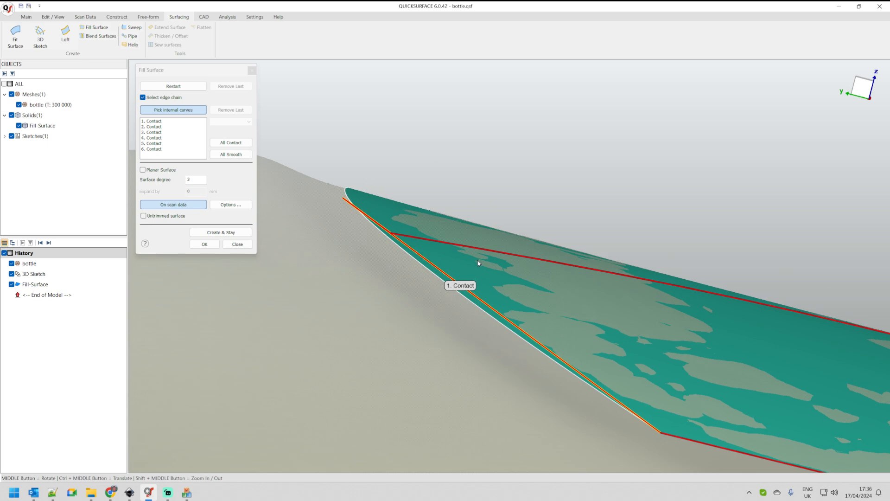
{"action": "mouse_move", "coordinate": [351, 196]}
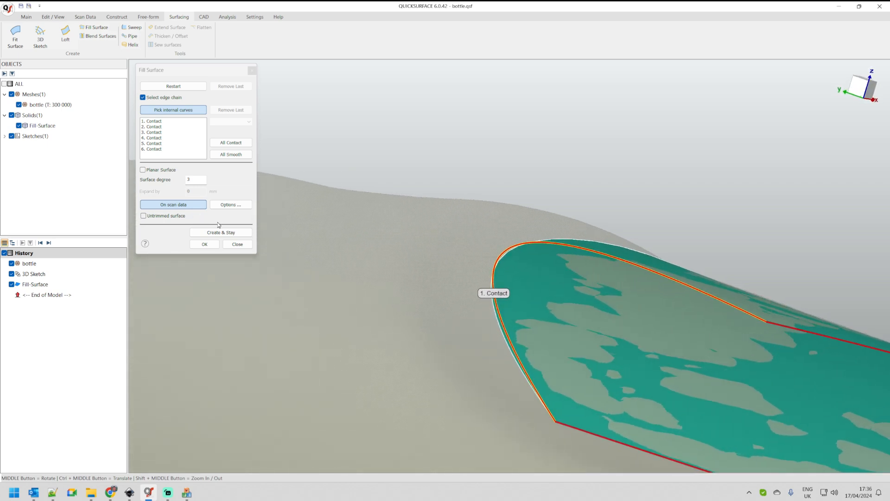
{"action": "mouse_move", "coordinate": [556, 216]}
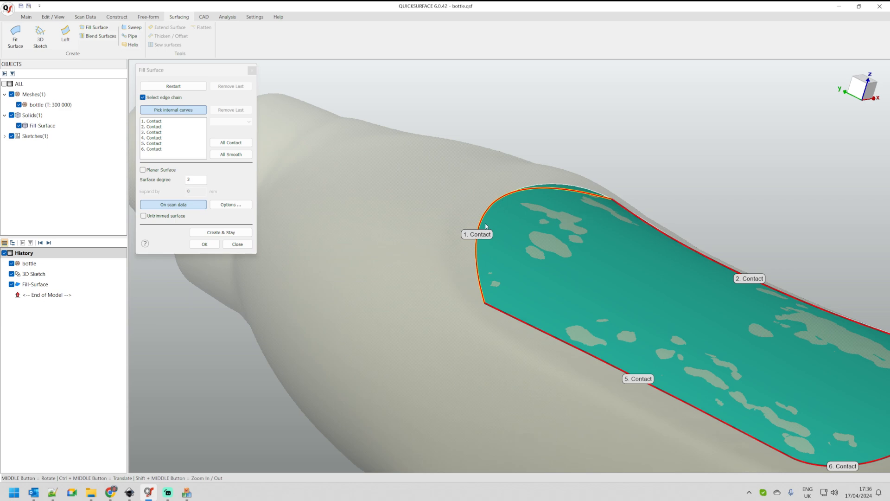
{"action": "mouse_move", "coordinate": [586, 194]}
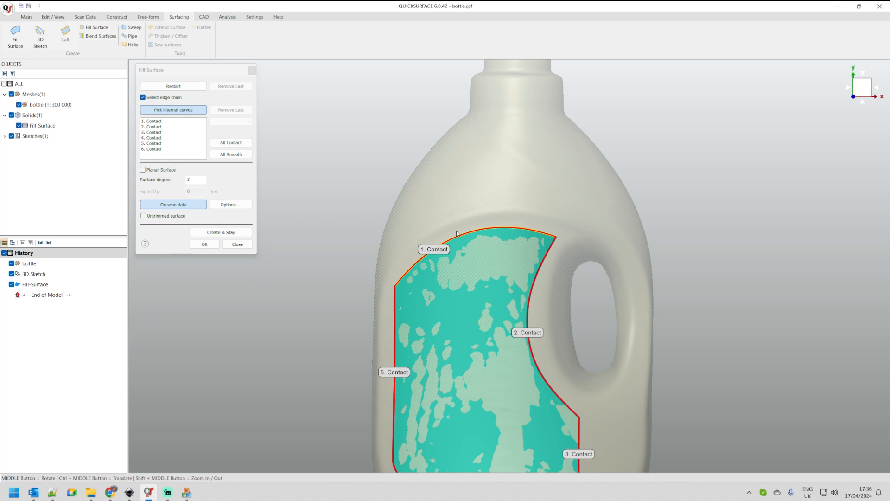
{"action": "mouse_move", "coordinate": [496, 236]}
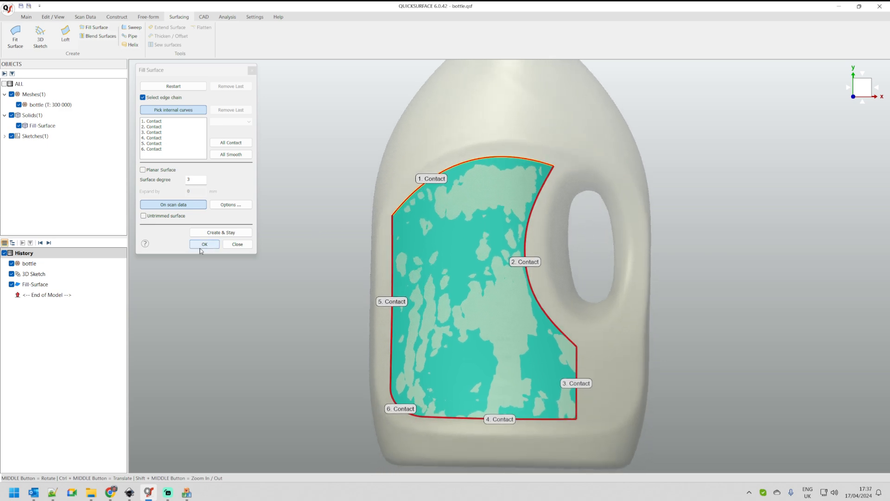
- Commit the label fill surface as a surface object in the project history
{"action": "left_click", "coordinate": [204, 244]}
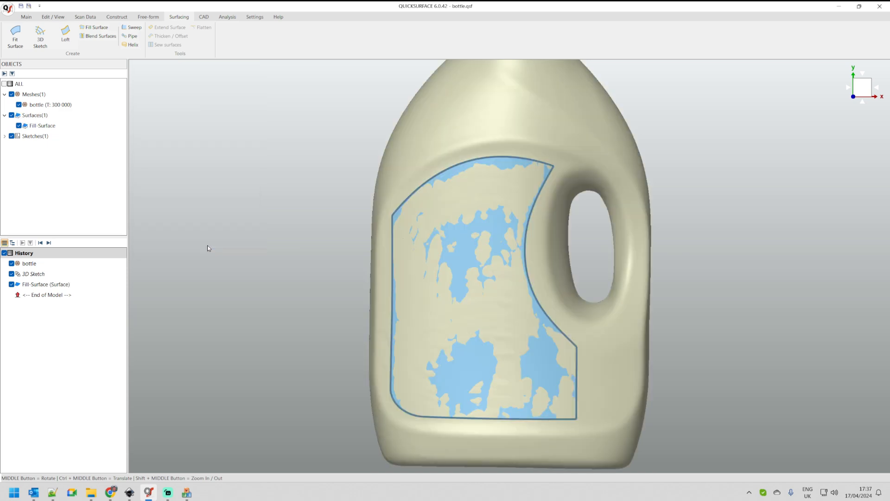
{"action": "mouse_move", "coordinate": [16, 14]}
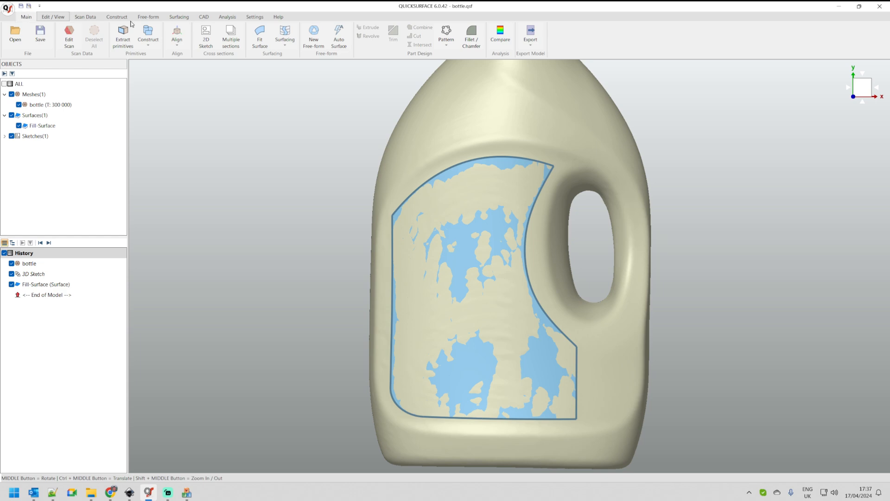
{"action": "left_click", "coordinate": [500, 33]}
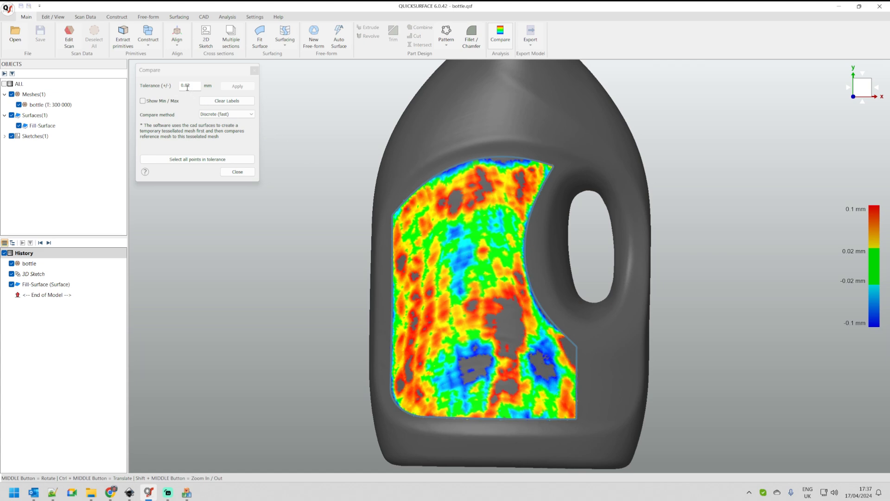
{"action": "triple_click", "coordinate": [188, 86]}
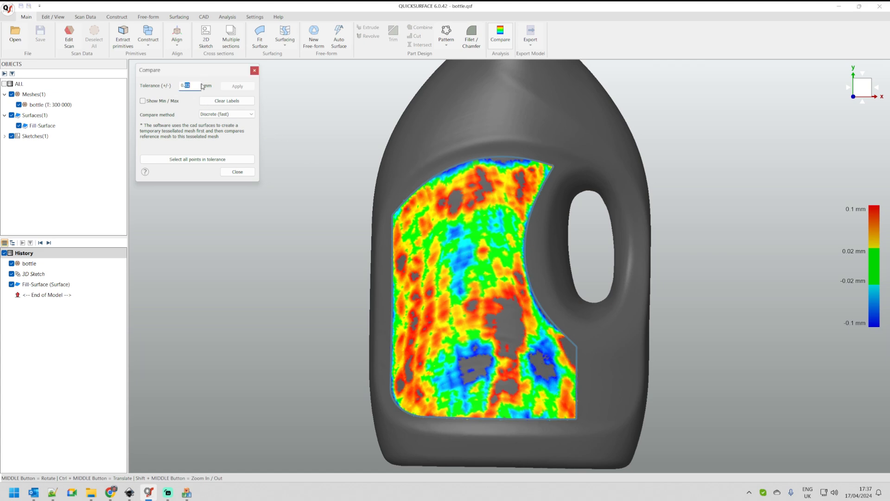
{"action": "left_click", "coordinate": [236, 86]}
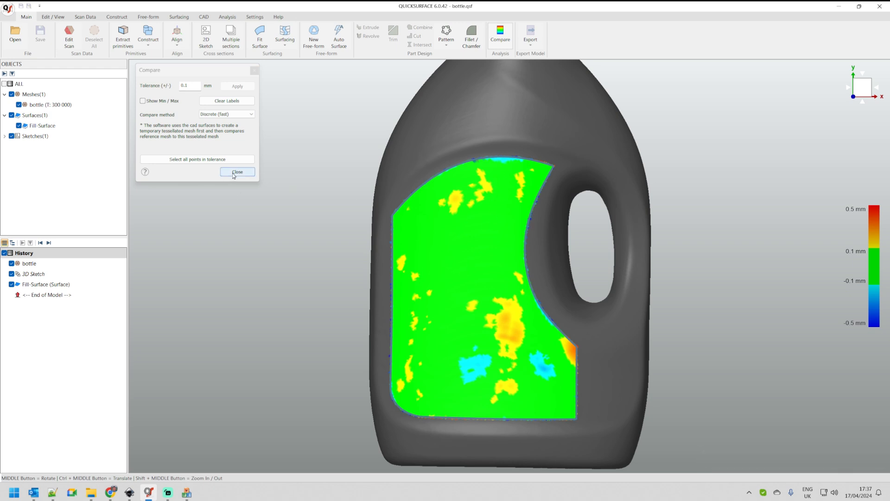
{"action": "left_click", "coordinate": [237, 172]}
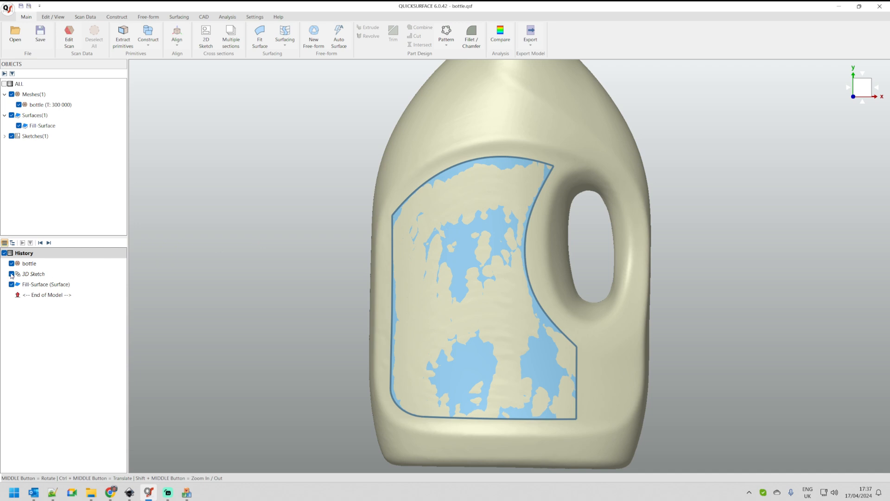
- Hide the 3D Sketch and bottle scan mesh, leaving only the label fill surface shown
{"action": "left_click", "coordinate": [11, 275]}
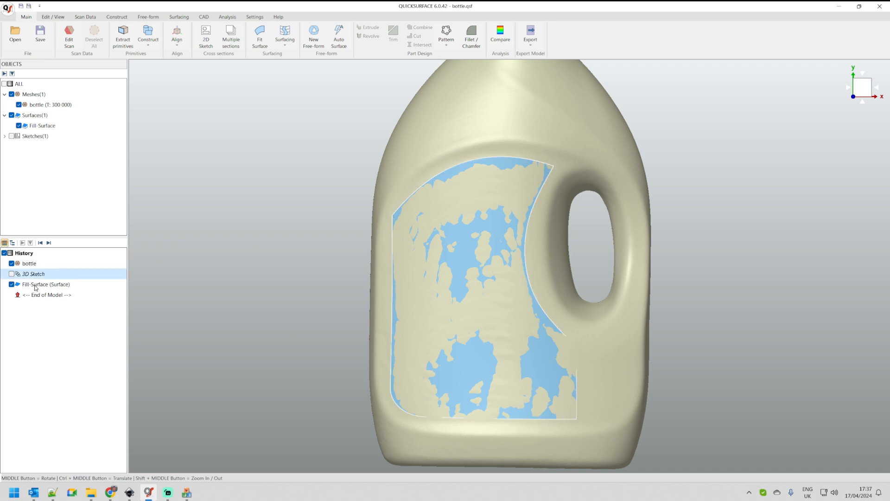
{"action": "left_click", "coordinate": [46, 284]}
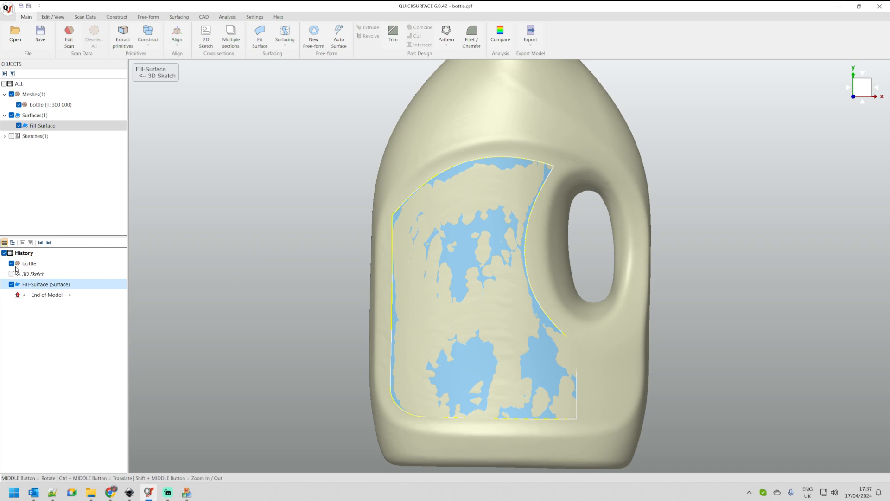
{"action": "left_click", "coordinate": [11, 262]}
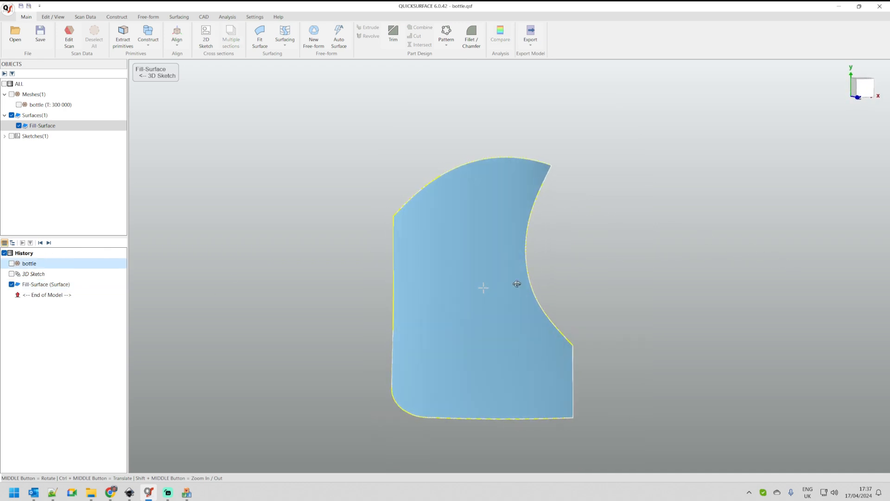
{"action": "left_click", "coordinate": [862, 86]}
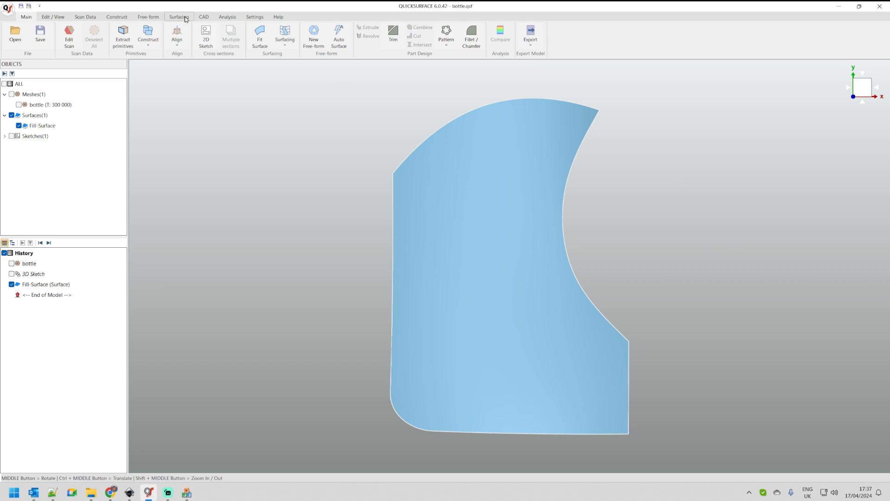
{"action": "left_click", "coordinate": [179, 17]}
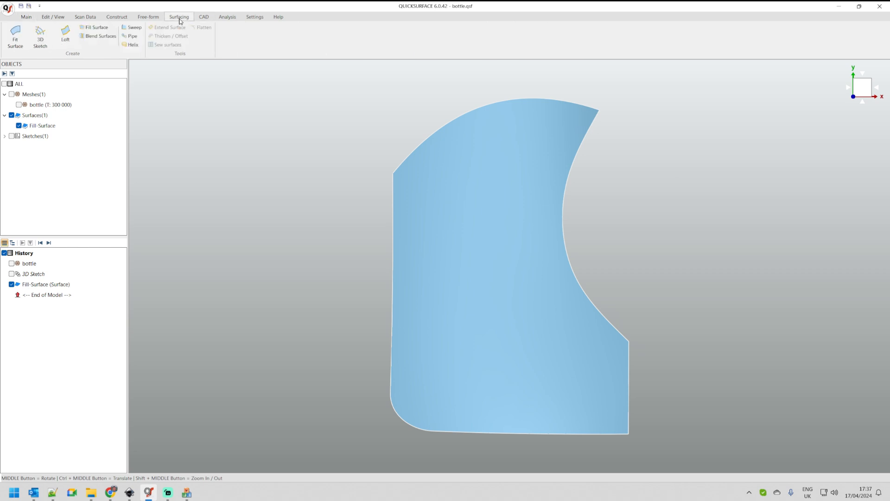
{"action": "mouse_move", "coordinate": [247, 112]}
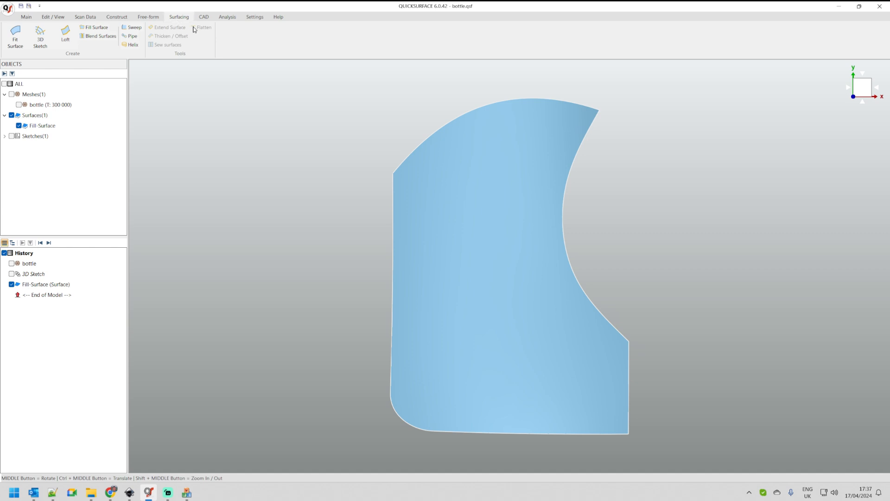
- Flatten the Fill-Surface into a 2D outline and select the Flatten-Fill-Surface result
{"action": "left_click", "coordinate": [41, 125]}
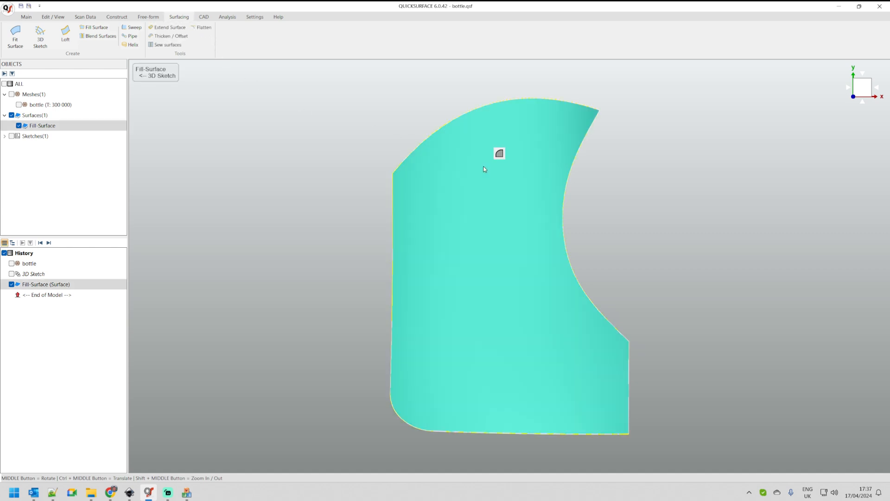
{"action": "mouse_move", "coordinate": [203, 27]}
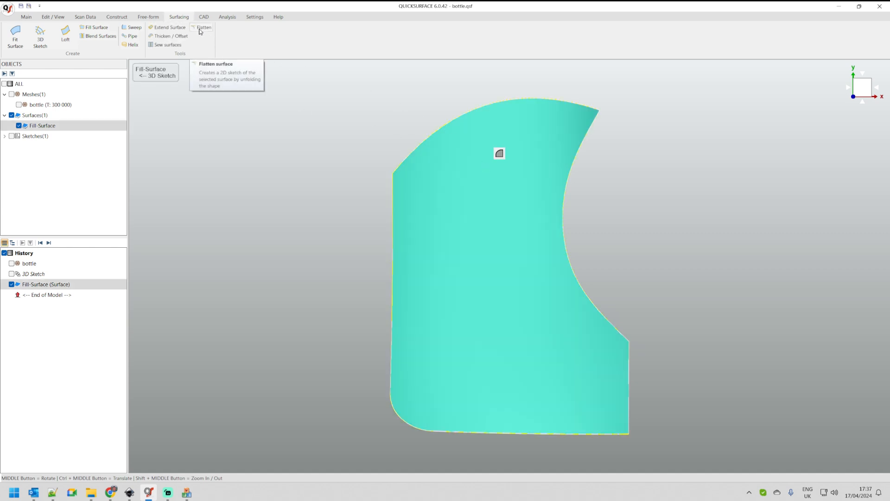
{"action": "left_click", "coordinate": [203, 27]}
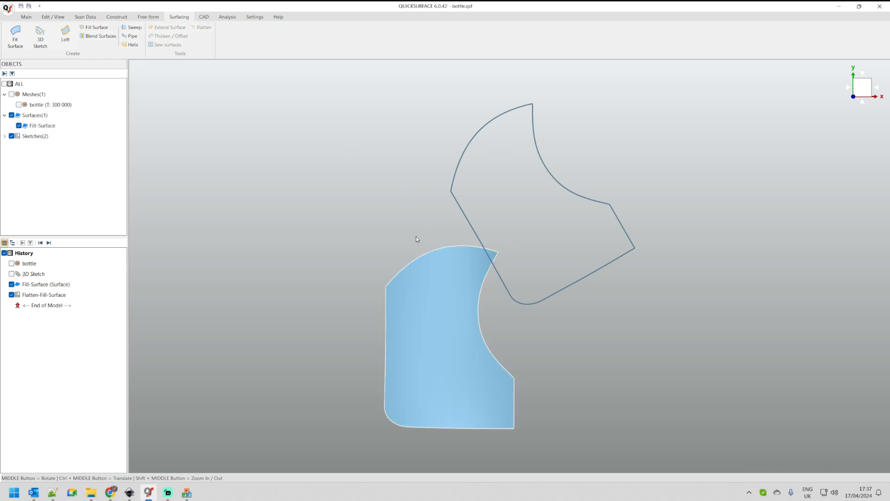
{"action": "mouse_move", "coordinate": [445, 307]}
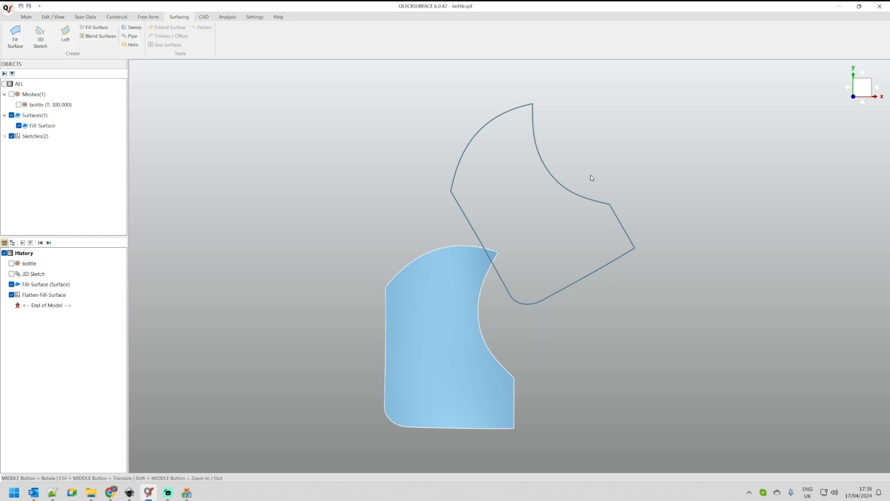
{"action": "mouse_move", "coordinate": [592, 172]}
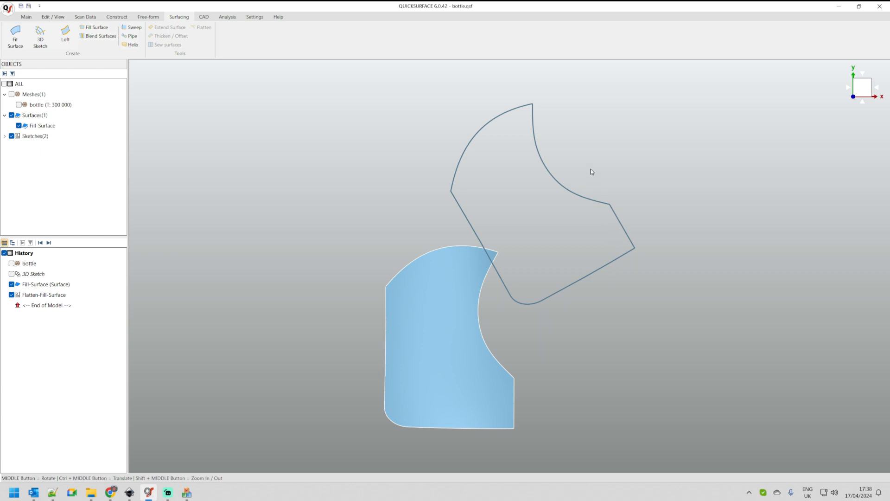
{"action": "left_click", "coordinate": [43, 295]}
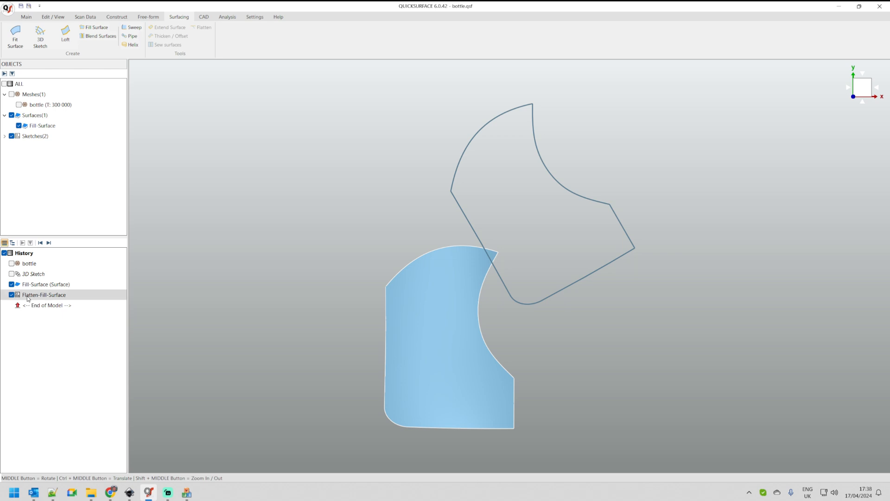
{"action": "left_click", "coordinate": [42, 294]}
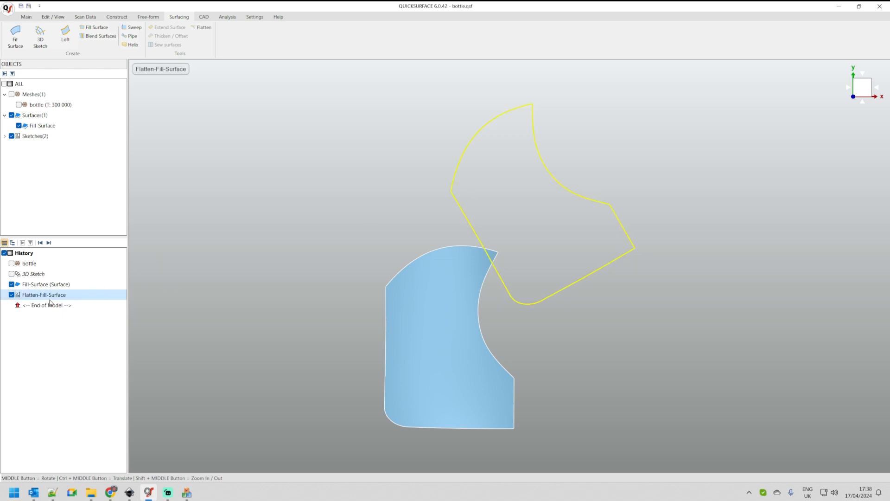
{"action": "mouse_move", "coordinate": [239, 263]}
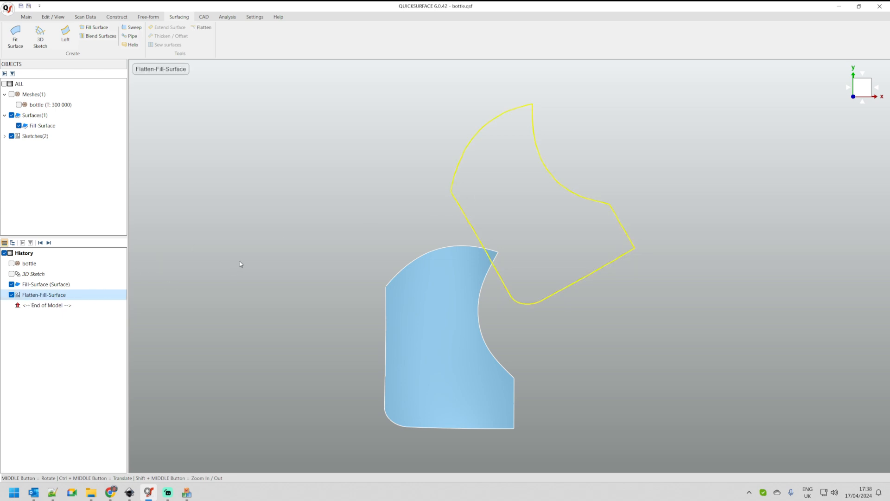
{"action": "mouse_move", "coordinate": [43, 295]}
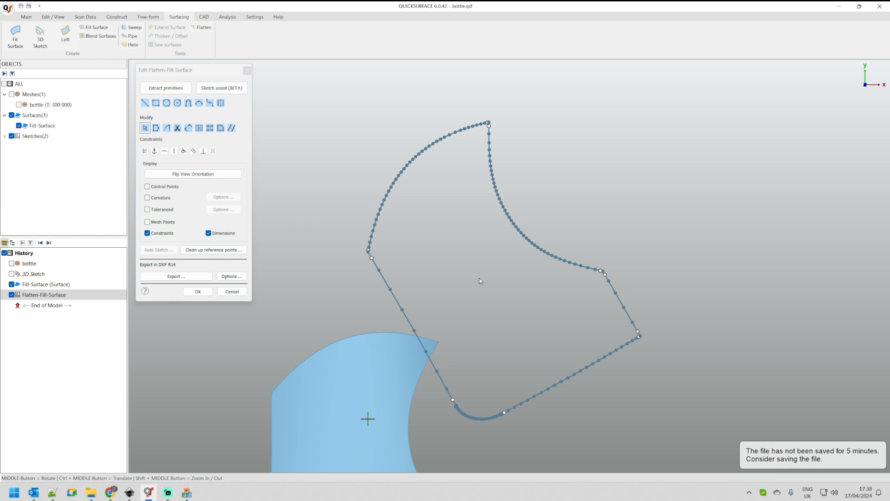
{"action": "mouse_move", "coordinate": [462, 270]}
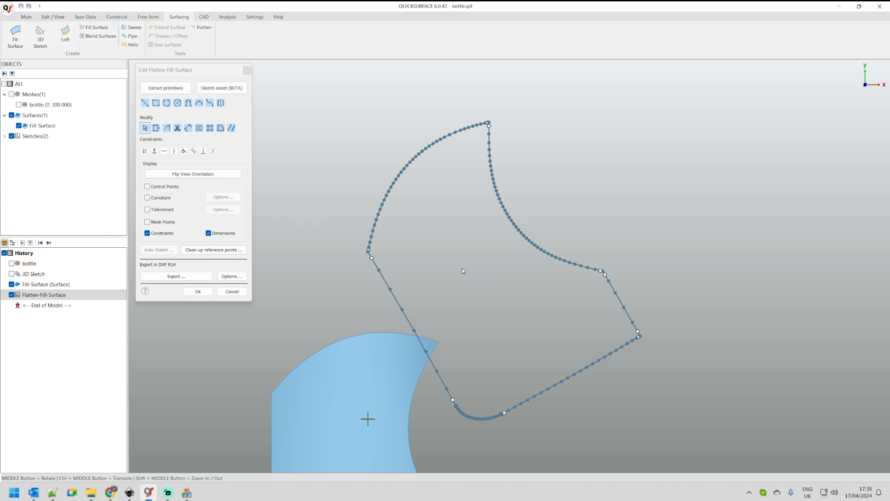
{"action": "mouse_move", "coordinate": [277, 264]}
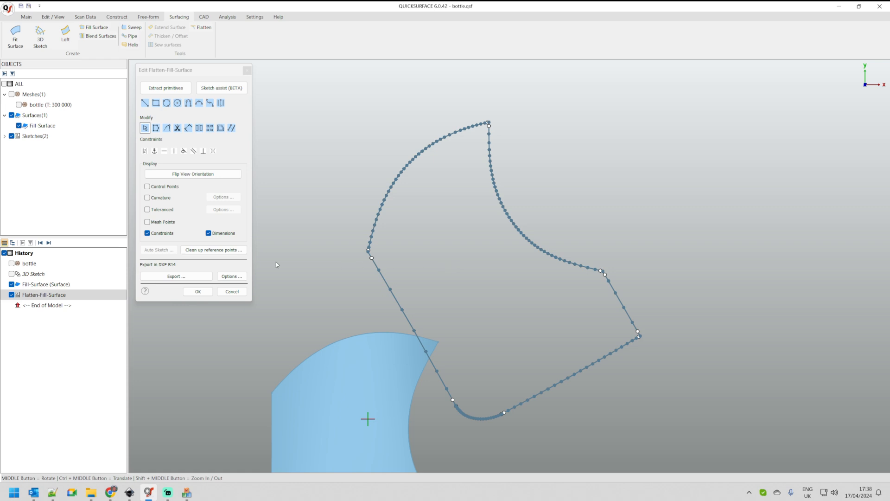
{"action": "mouse_move", "coordinate": [178, 270]}
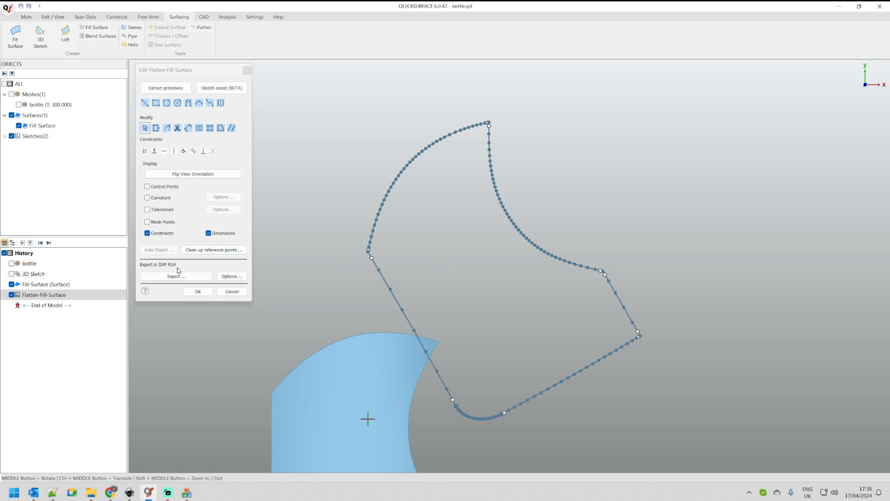
{"action": "mouse_move", "coordinate": [176, 276]}
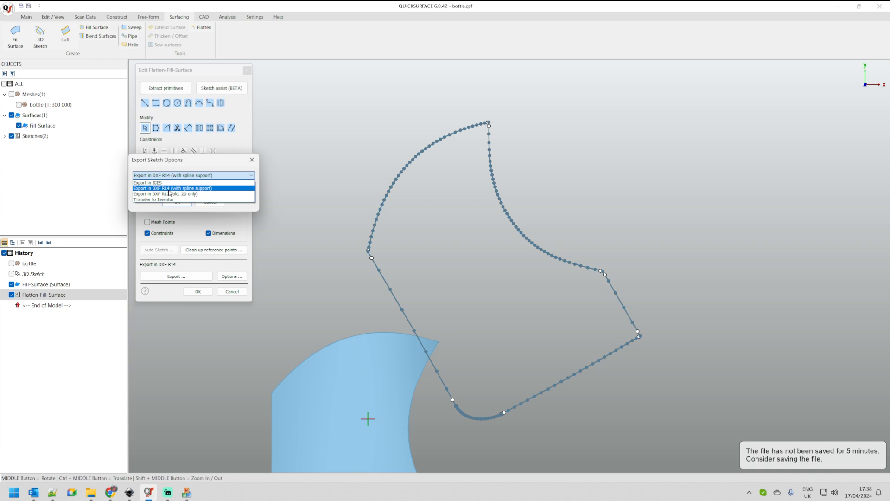
{"action": "mouse_move", "coordinate": [179, 193]}
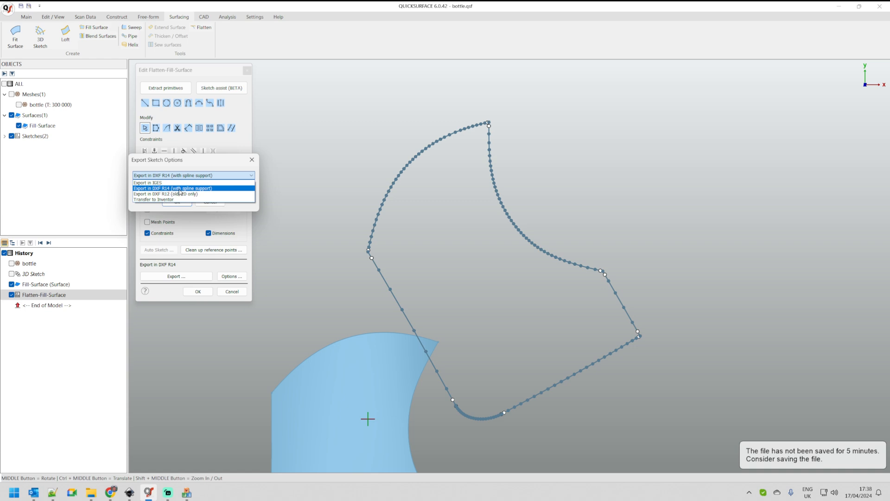
- Choose 'Export in DXF R14 (with spline support)' as the outline's export format
{"action": "left_click", "coordinate": [172, 188]}
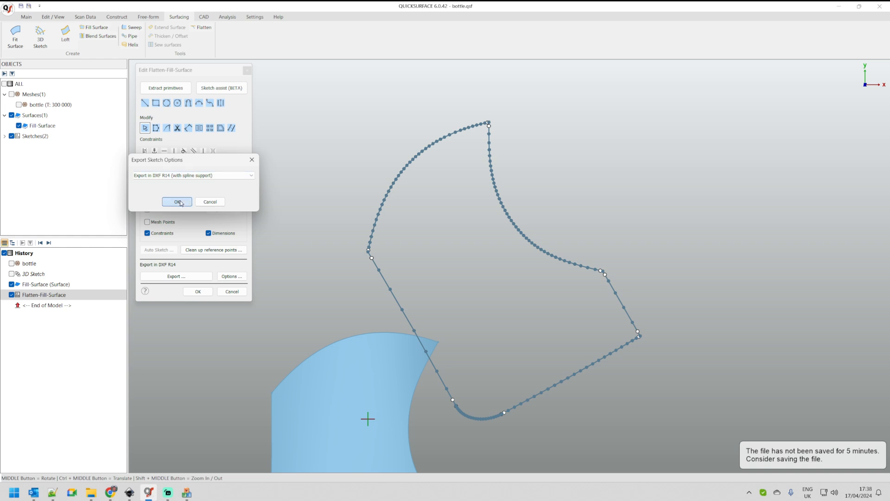
{"action": "left_click", "coordinate": [178, 201]}
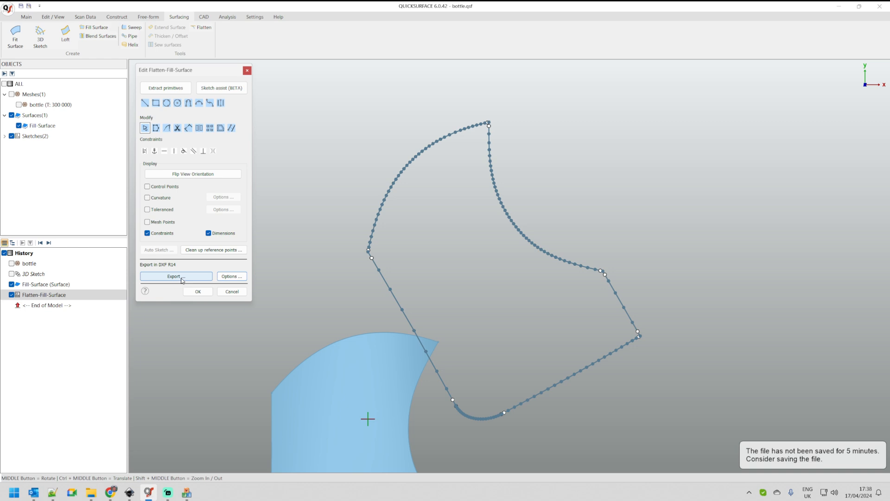
- Export the flattened outline as bottle.dxf in Confidential > _flattening, overwriting the existing file
{"action": "left_click", "coordinate": [175, 277]}
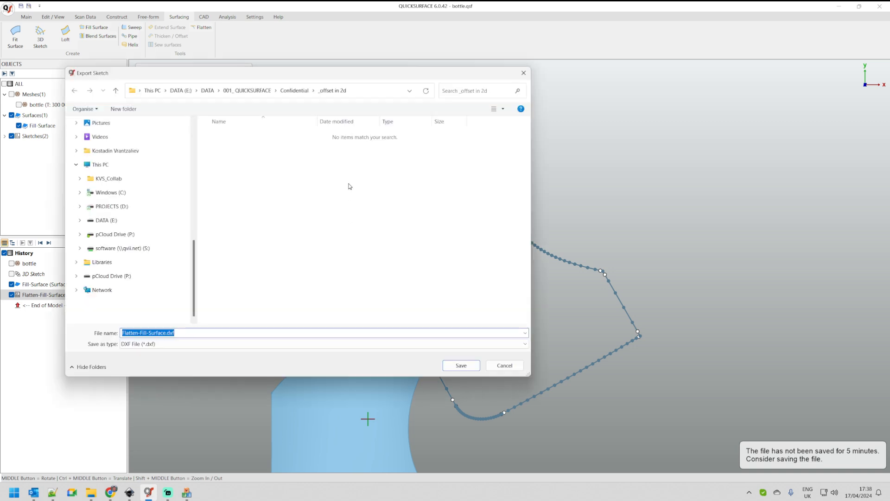
{"action": "mouse_move", "coordinate": [294, 102]}
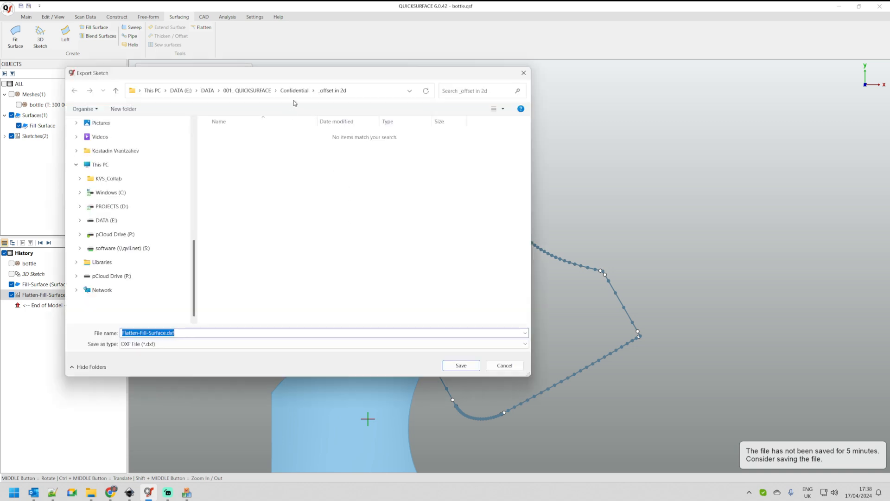
{"action": "mouse_move", "coordinate": [263, 239]}
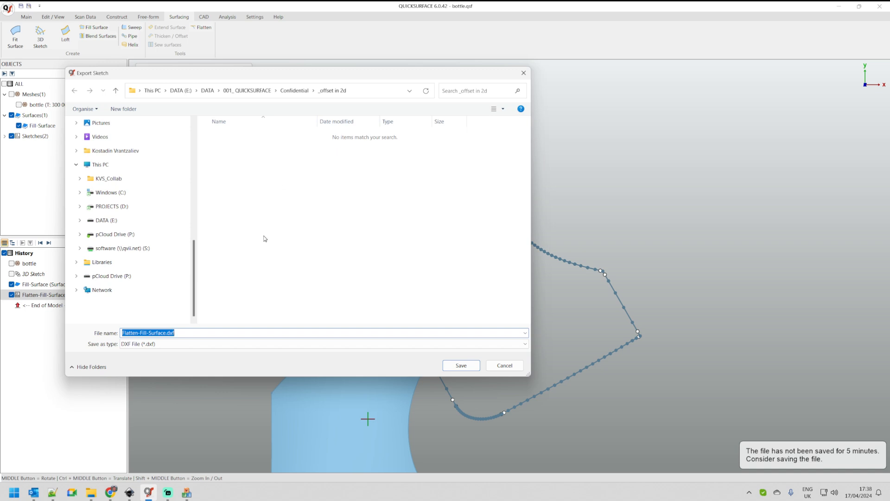
{"action": "mouse_move", "coordinate": [295, 99]}
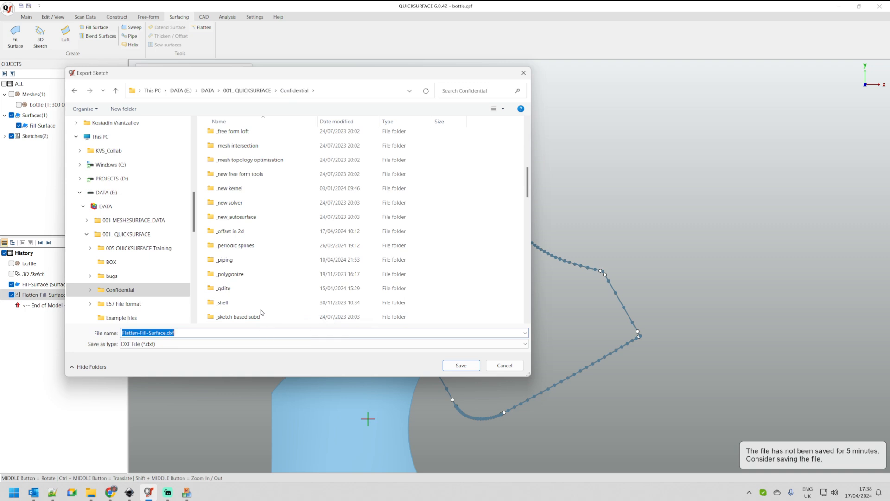
{"action": "scroll", "scroll_direction": "up", "scroll_amount": 3}
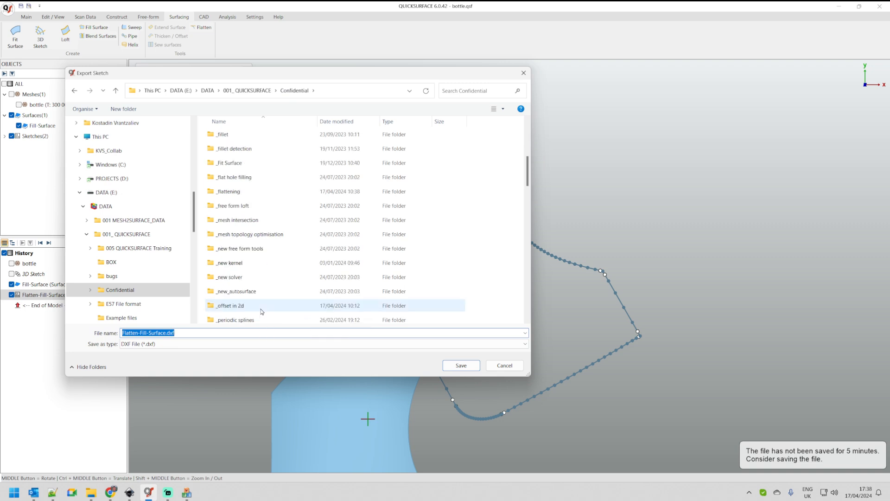
{"action": "scroll", "scroll_direction": "up", "scroll_amount": 3}
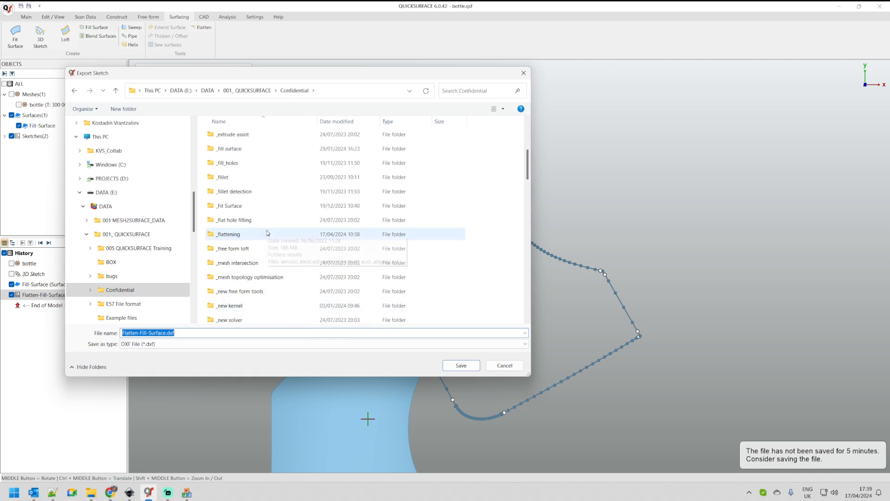
{"action": "double_click", "coordinate": [227, 234]}
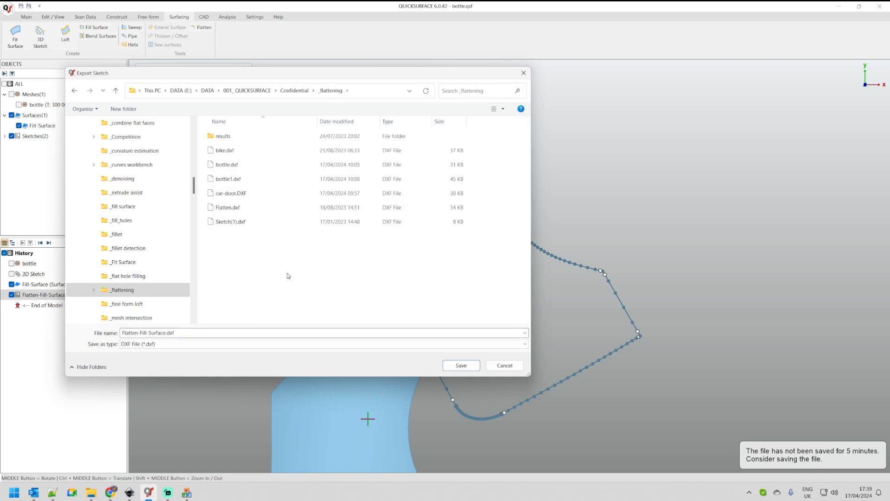
{"action": "left_click", "coordinate": [461, 366]}
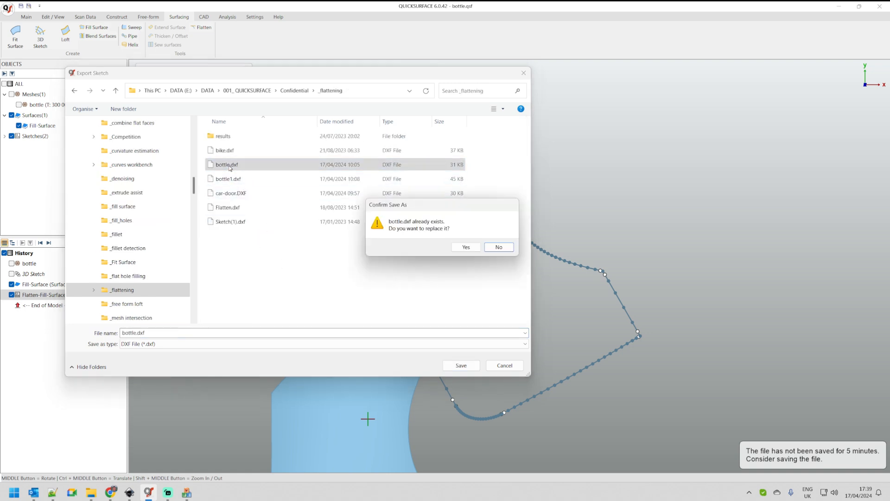
{"action": "left_click", "coordinate": [465, 246]}
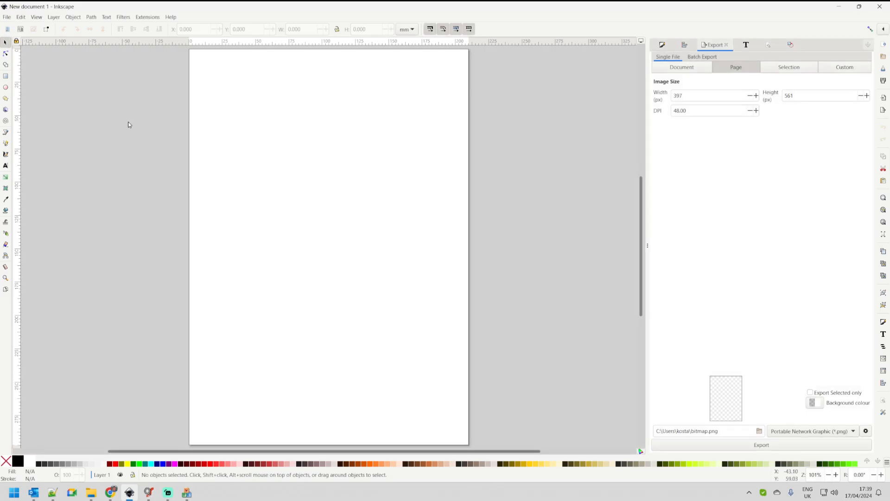
{"action": "mouse_move", "coordinate": [127, 165]}
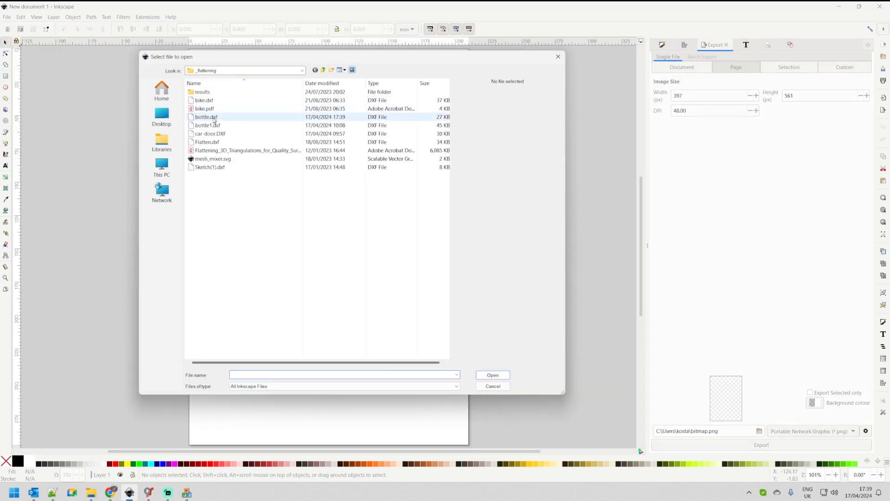
- Open bottle.dxf from the _flattening folder, keeping 'Read from file' import scaling
{"action": "left_click", "coordinate": [206, 116]}
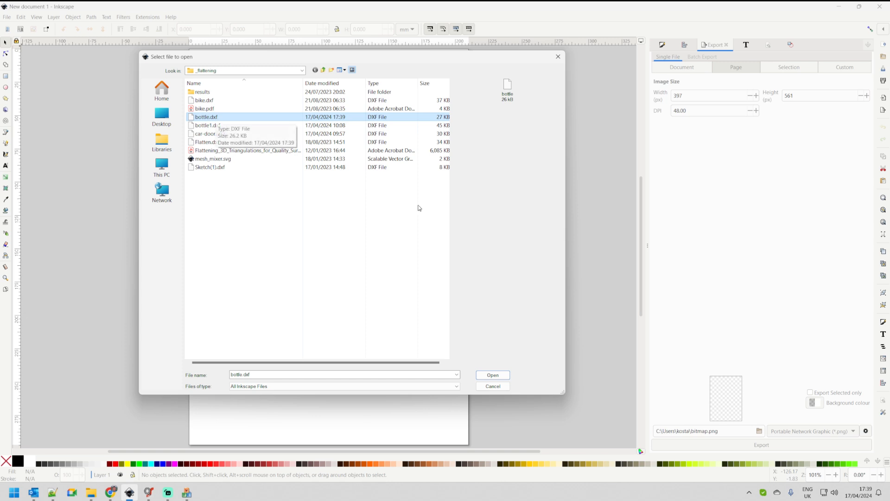
{"action": "left_click", "coordinate": [492, 375]}
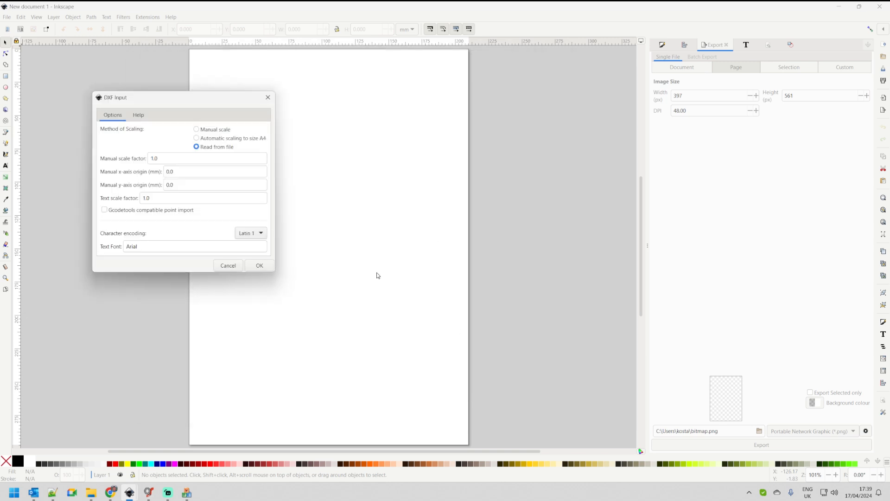
{"action": "mouse_move", "coordinate": [242, 153]}
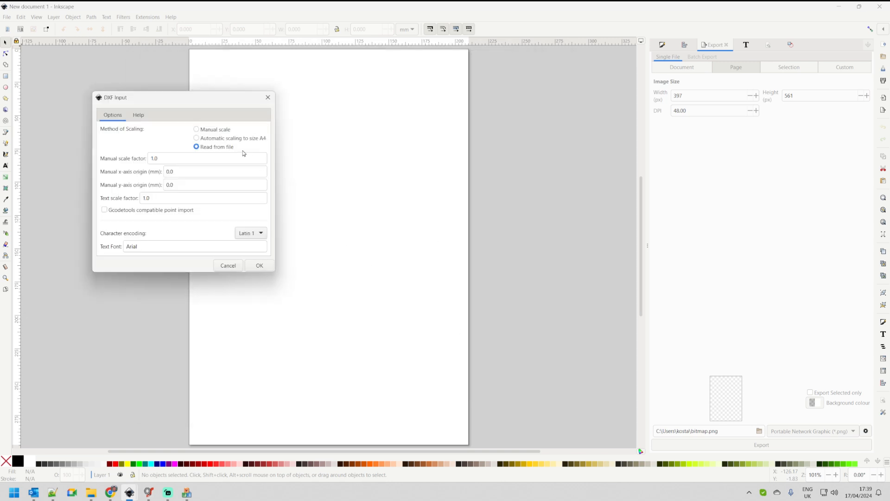
{"action": "mouse_move", "coordinate": [209, 228]}
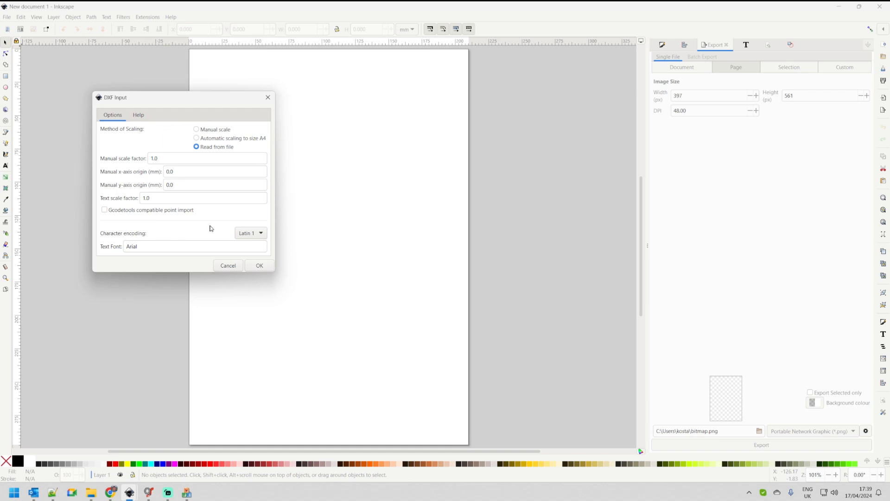
{"action": "mouse_move", "coordinate": [222, 150]}
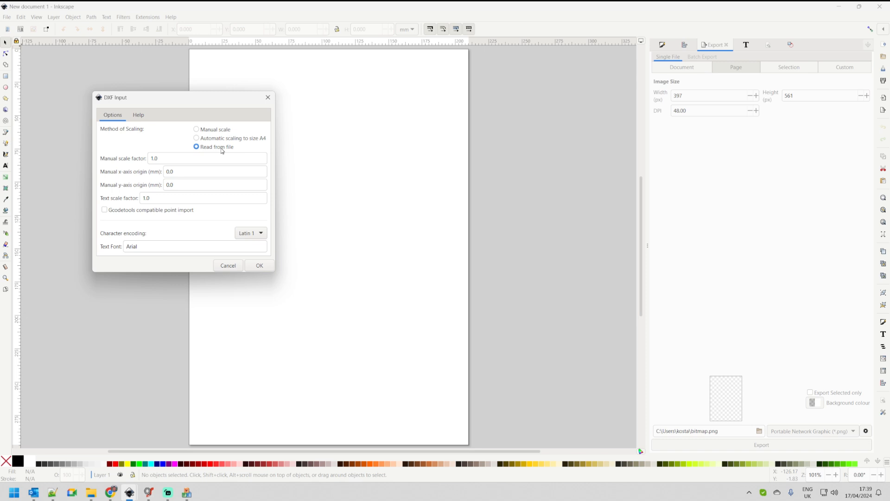
{"action": "mouse_move", "coordinate": [265, 273]}
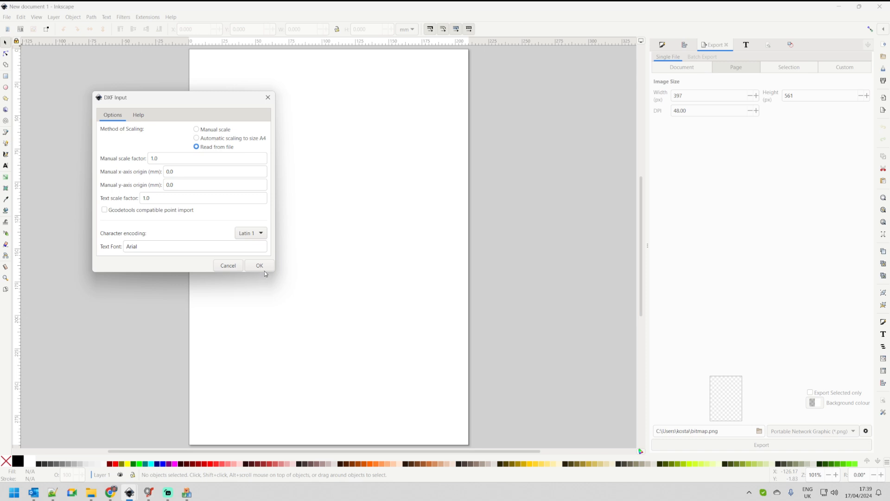
{"action": "left_click", "coordinate": [260, 265]}
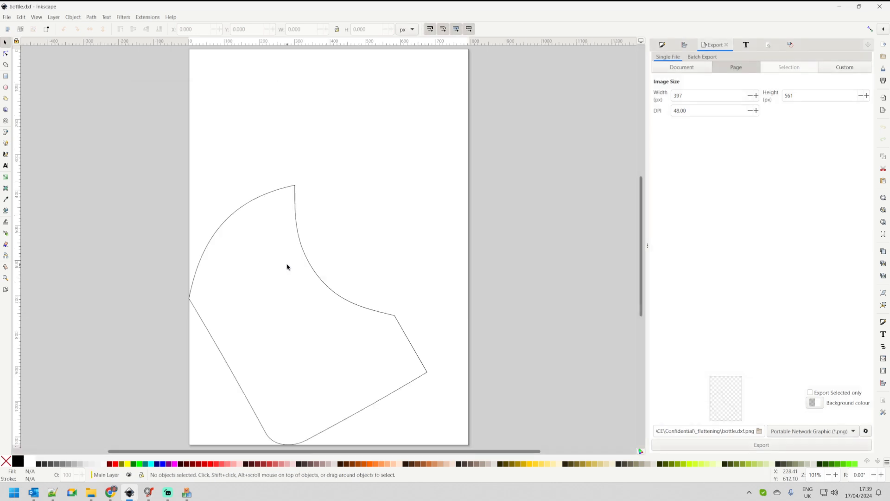
- Select all six label outline paths and rotate them upright within the page
{"action": "scroll", "scroll_direction": "up", "scroll_amount": 3}
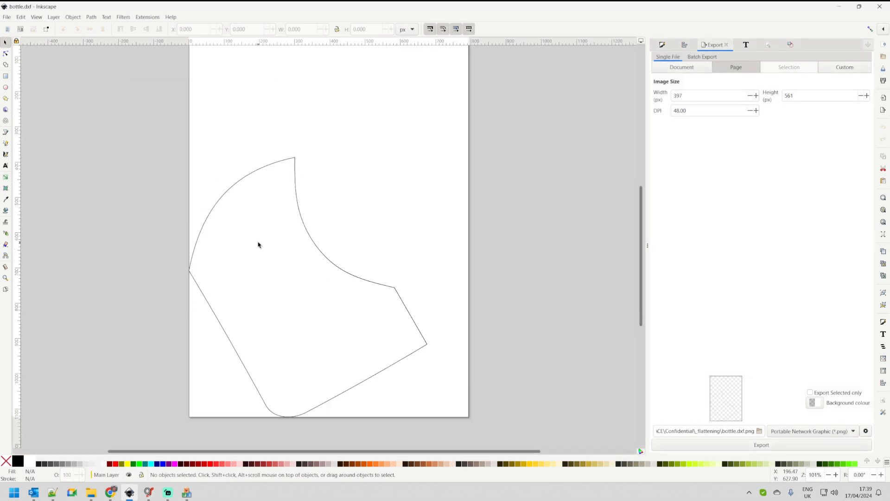
{"action": "mouse_move", "coordinate": [183, 168]}
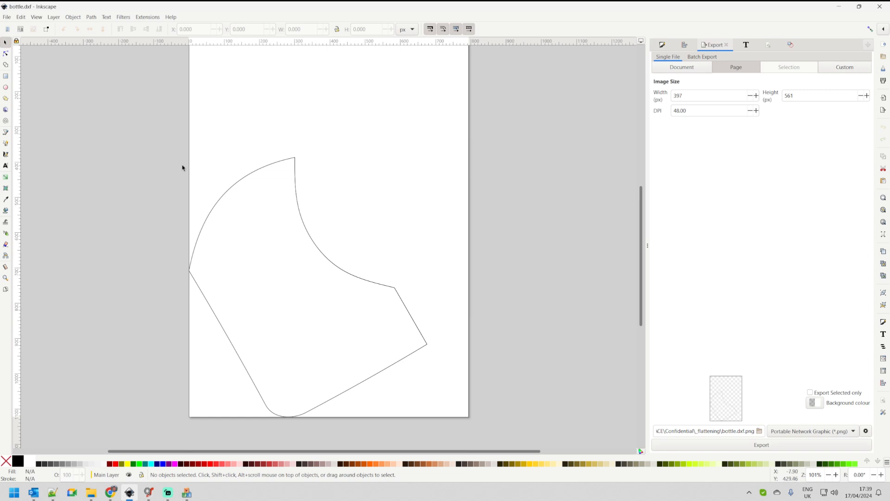
{"action": "key", "text": "ctrl+a"}
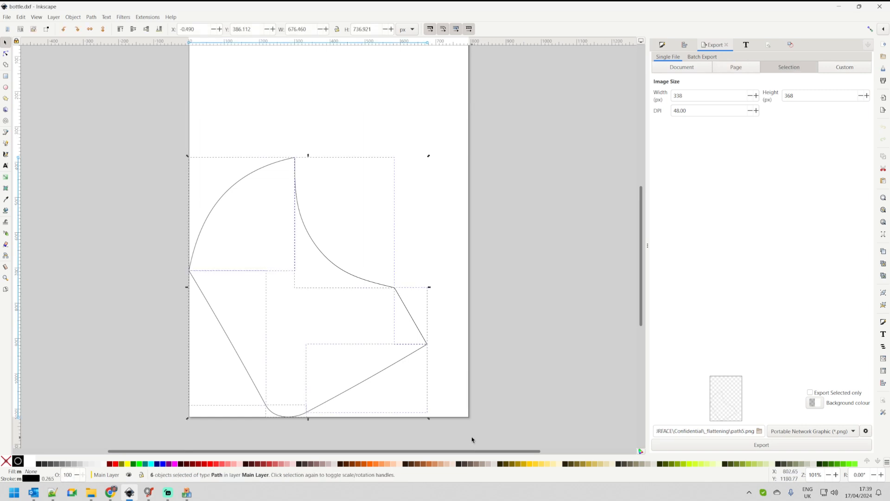
{"action": "mouse_move", "coordinate": [156, 145]}
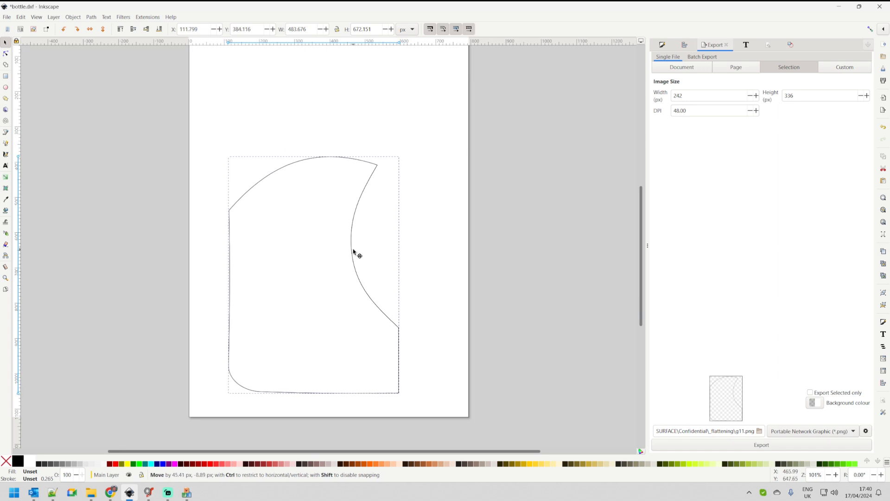
{"action": "left_click", "coordinate": [542, 267]}
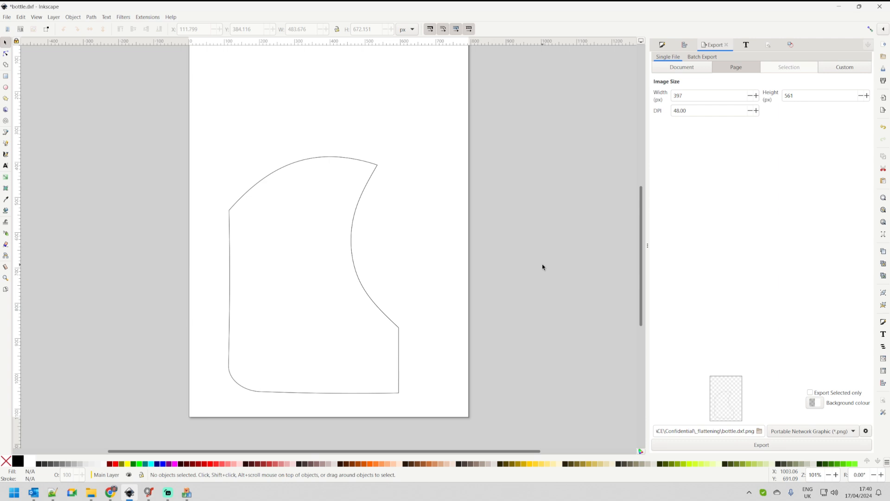
{"action": "mouse_move", "coordinate": [171, 487]}
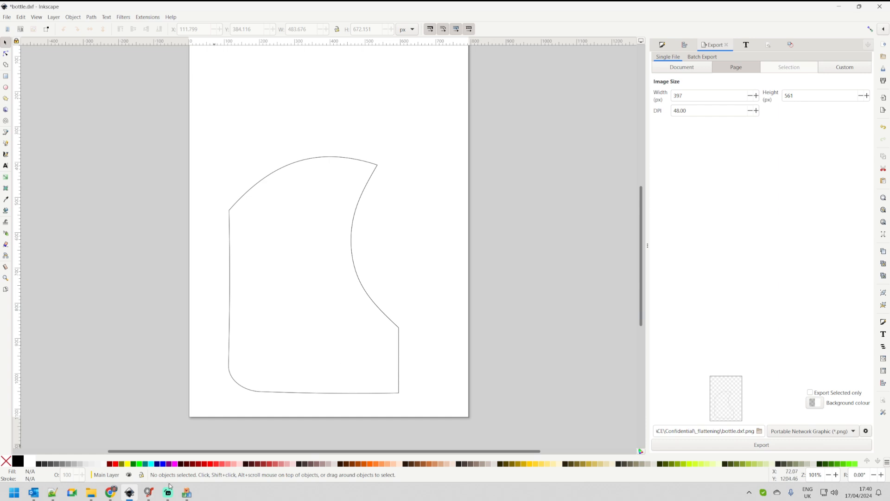
- Switch to the Chrome tab showing the police car large_thumbnail.webp image
{"action": "left_click", "coordinate": [111, 492]}
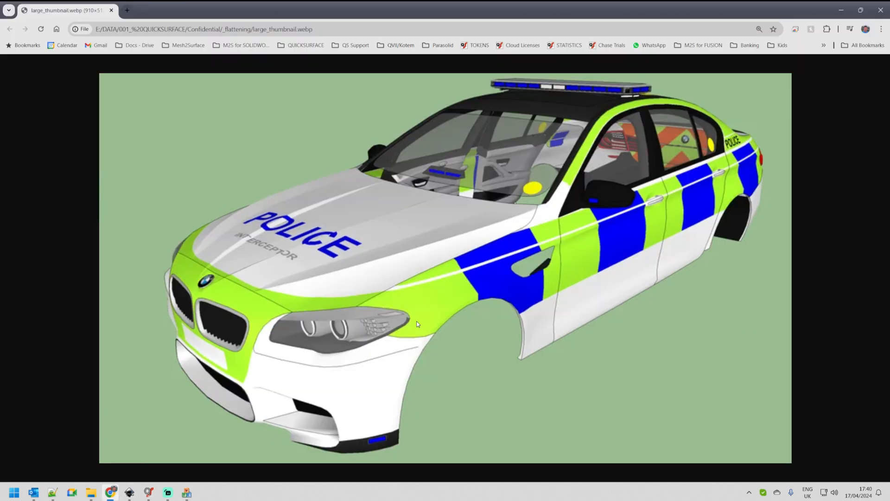
{"action": "mouse_move", "coordinate": [561, 252]}
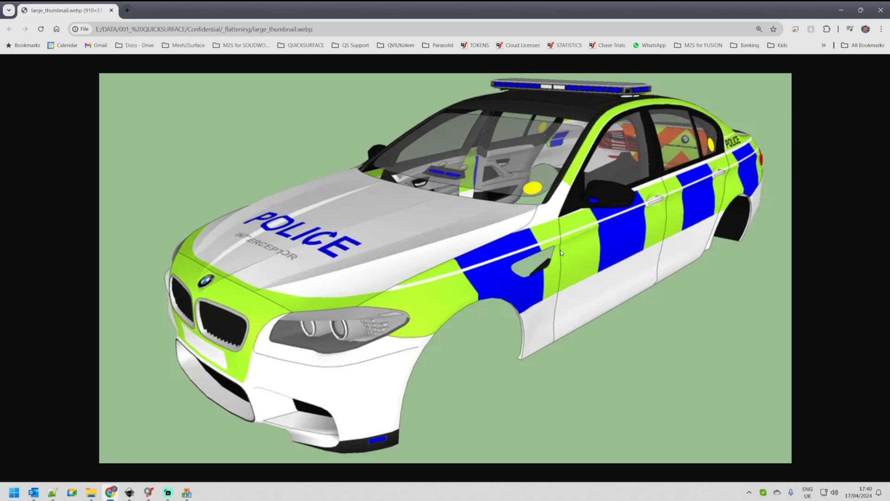
{"action": "mouse_move", "coordinate": [665, 195]}
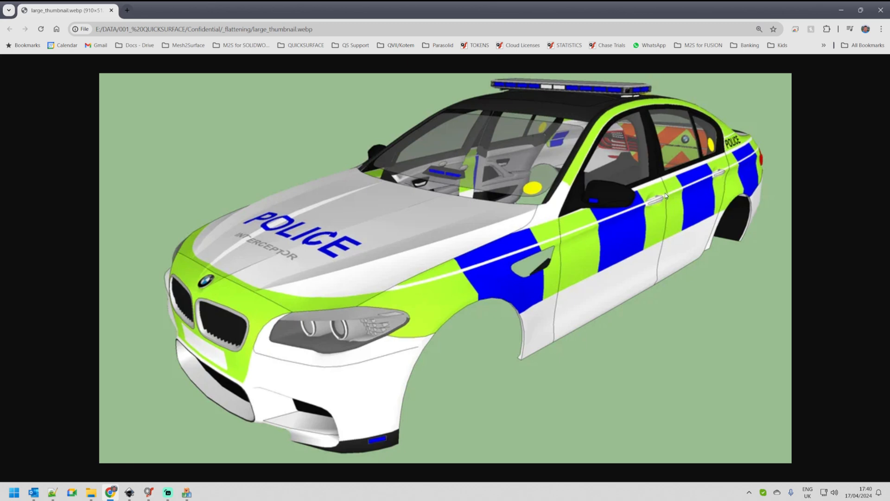
{"action": "mouse_move", "coordinate": [391, 287]}
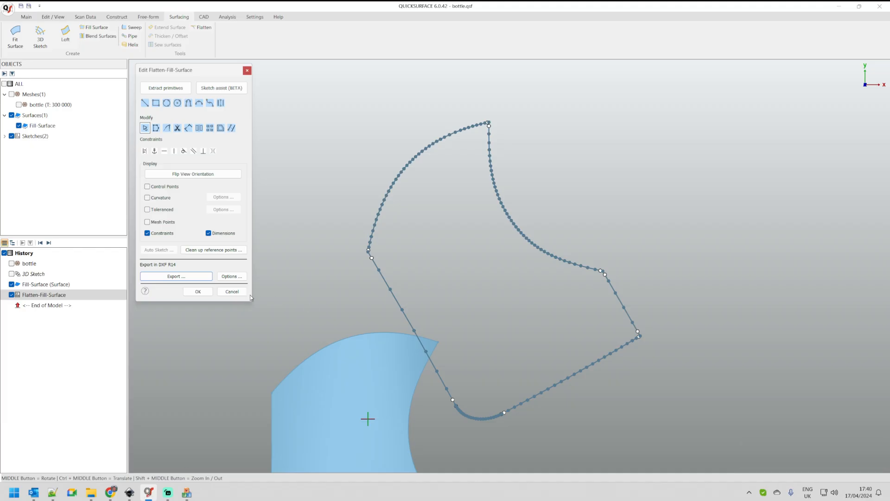
- Load car-door.qsf from Recent Documents and view the scanned door mesh from the front
{"action": "left_click", "coordinate": [9, 7]}
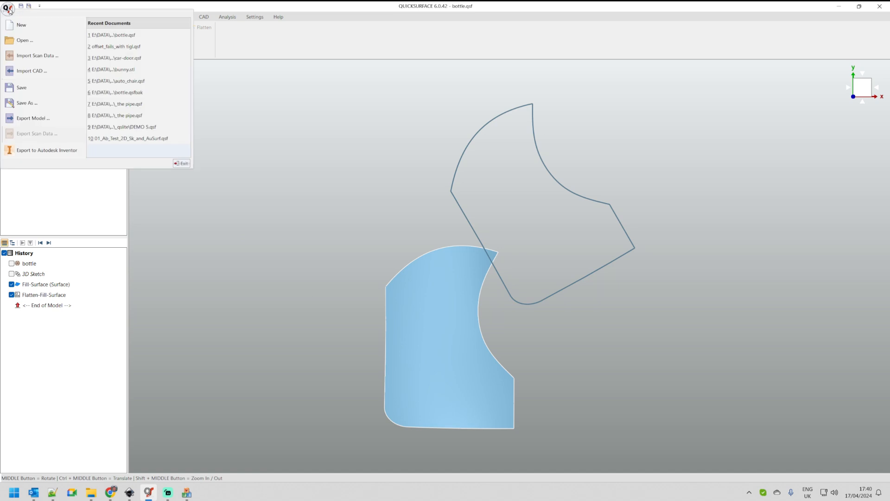
{"action": "left_click", "coordinate": [21, 24]}
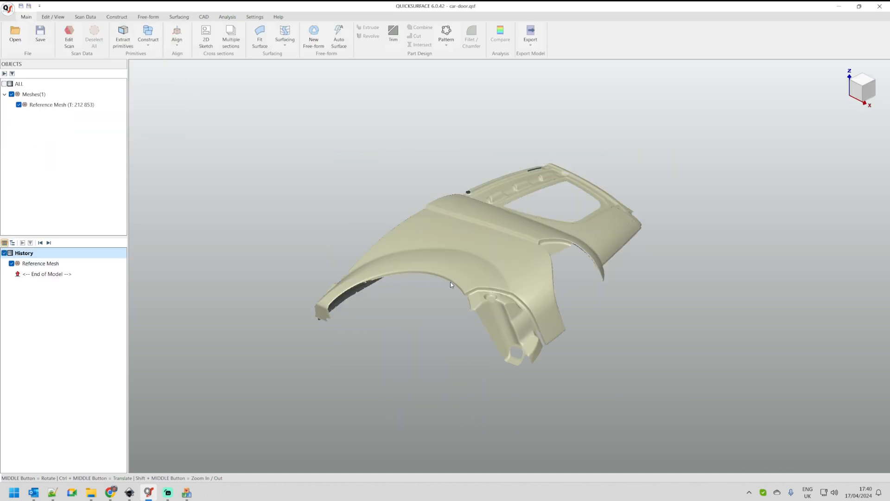
{"action": "left_click", "coordinate": [861, 88]}
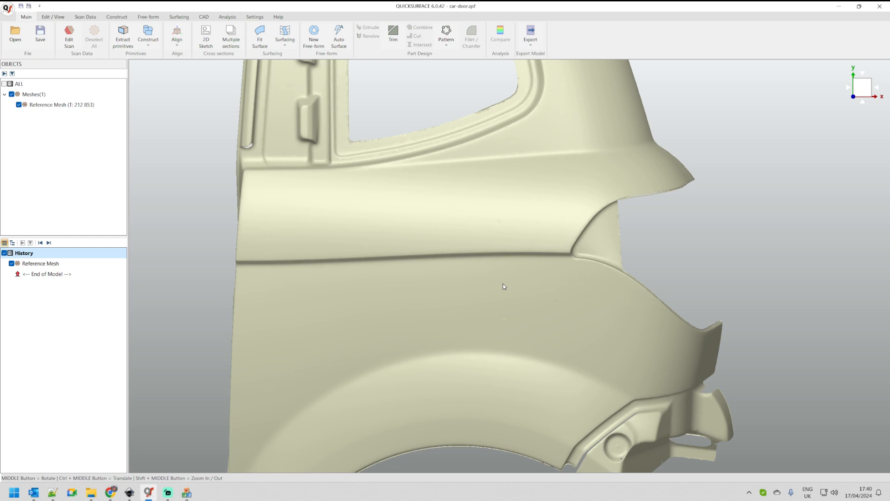
{"action": "mouse_move", "coordinate": [497, 283]}
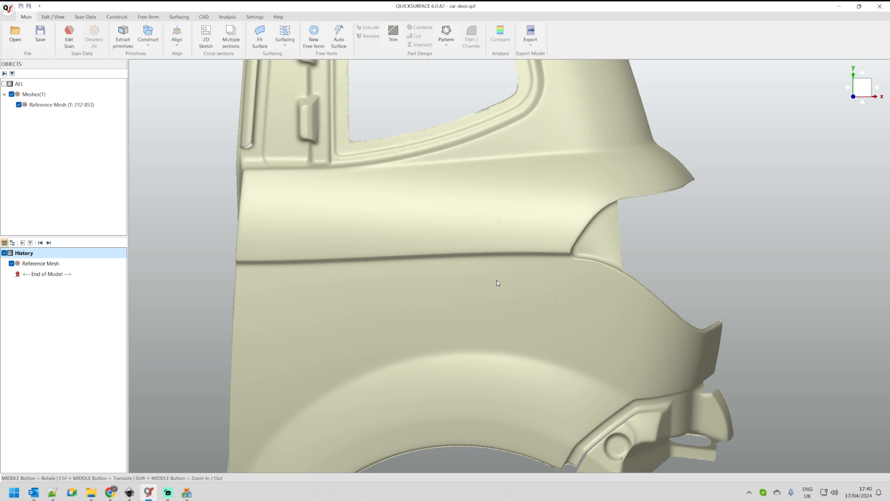
{"action": "mouse_move", "coordinate": [366, 141]}
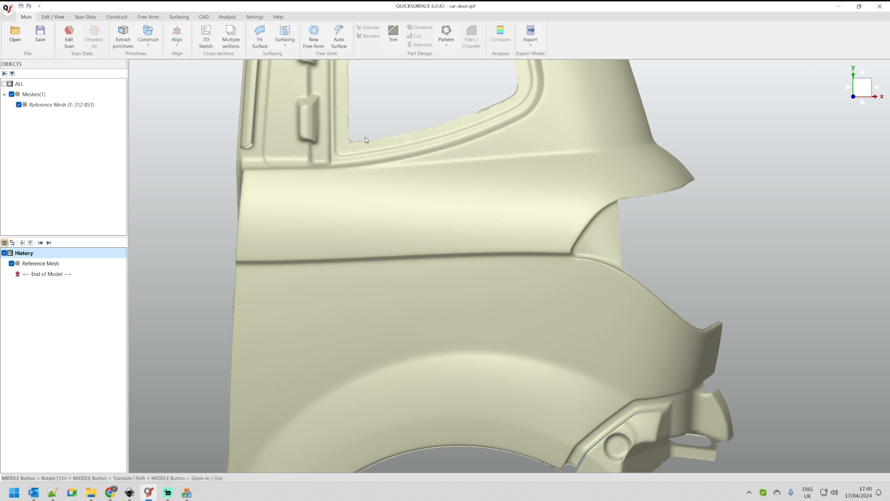
- Create a free-form patch along the door panel, add sections, and show its deviation colour map
{"action": "left_click", "coordinate": [313, 37]}
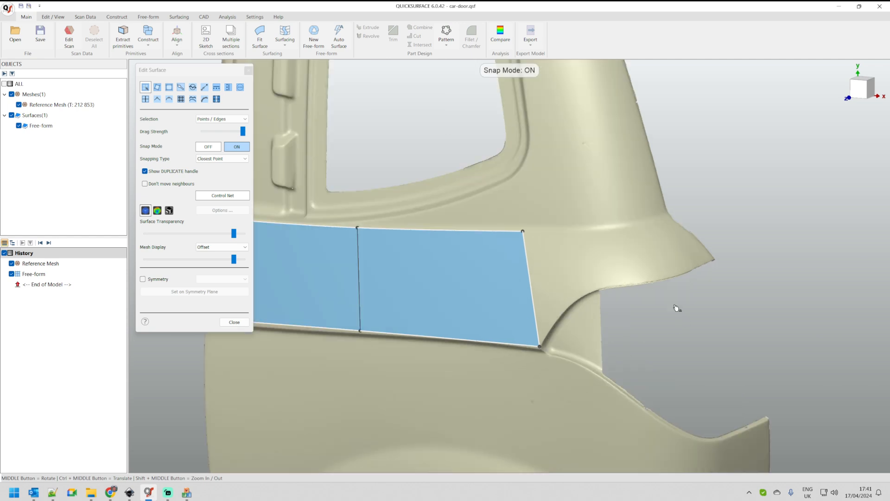
{"action": "mouse_move", "coordinate": [532, 284]}
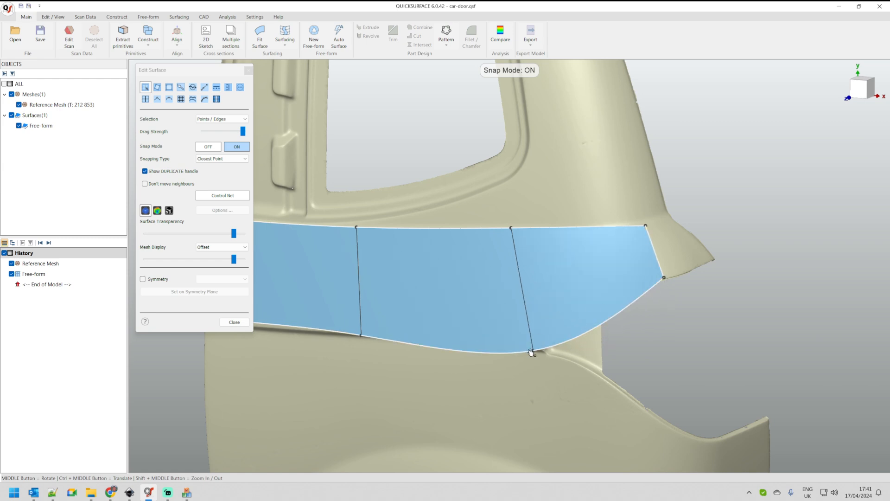
{"action": "left_click", "coordinate": [532, 350]}
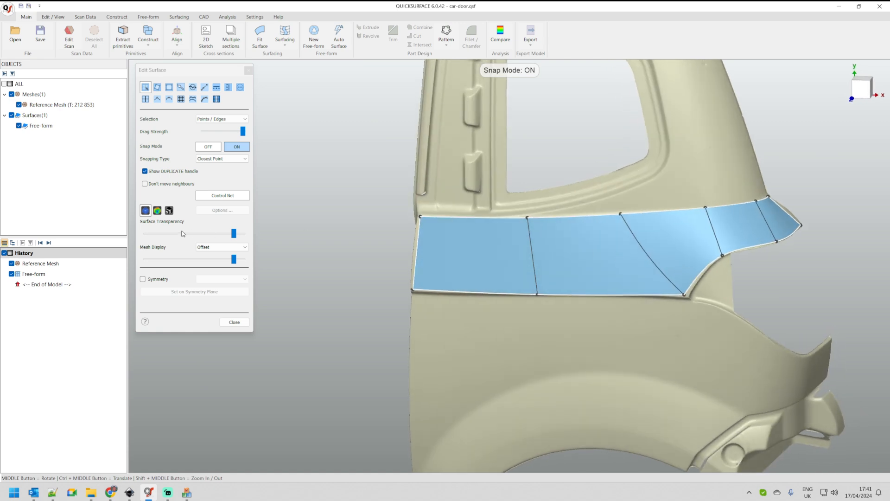
{"action": "left_click", "coordinate": [157, 210]}
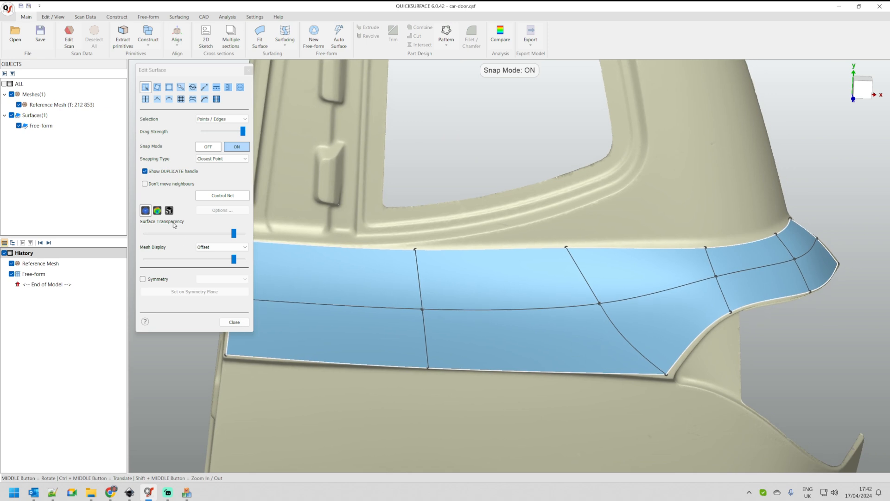
{"action": "left_click", "coordinate": [179, 99]}
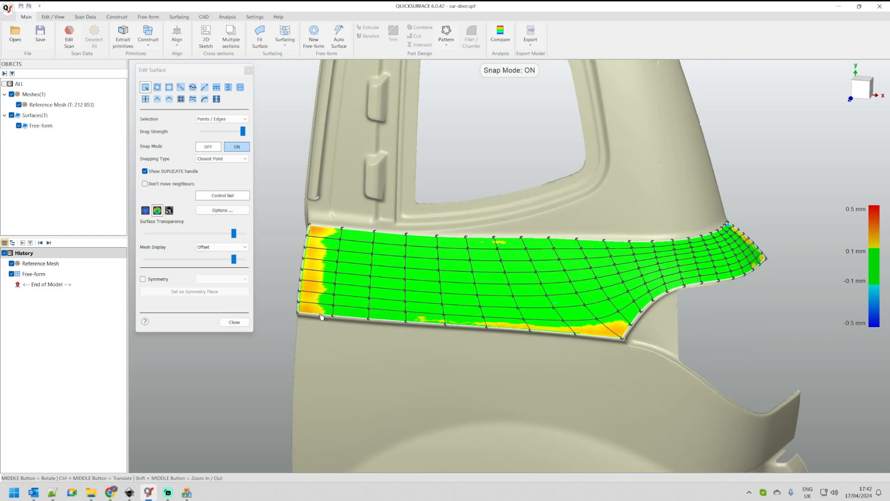
{"action": "mouse_move", "coordinate": [322, 319]}
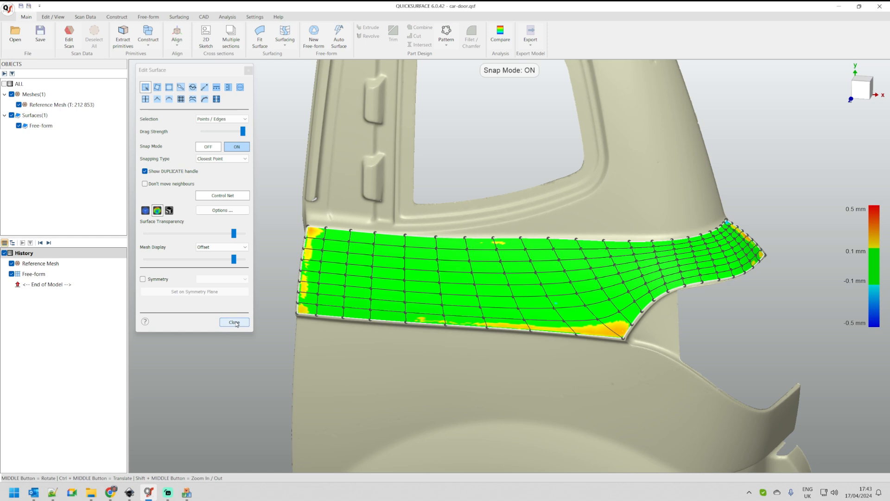
- Finish the patch, flatten it from the Surfacing tools, and reopen Flatten-Free-form in History
{"action": "left_click", "coordinate": [233, 322]}
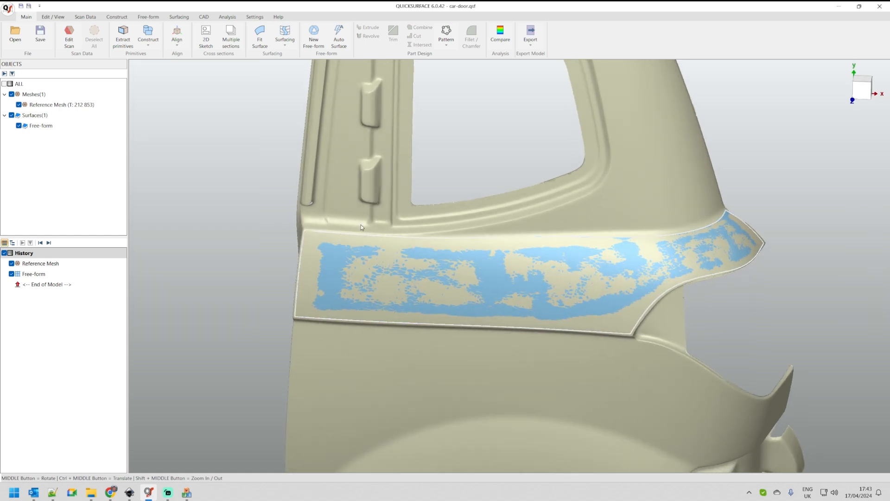
{"action": "mouse_move", "coordinate": [639, 285]}
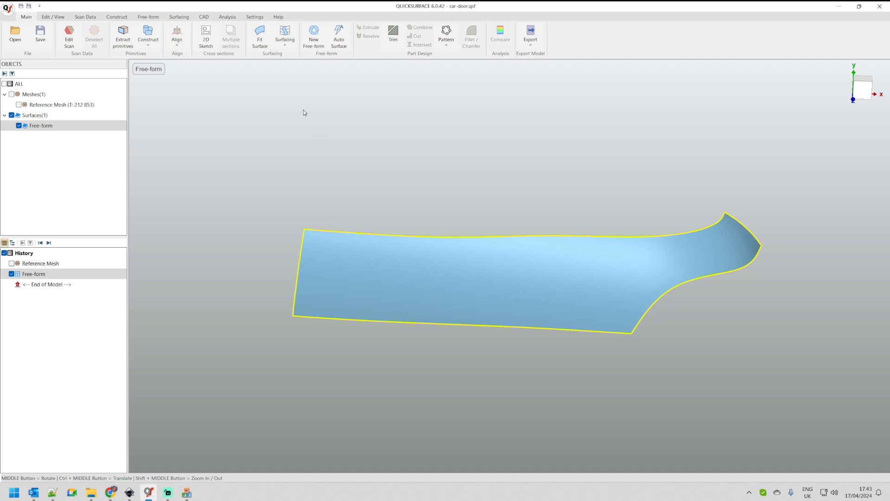
{"action": "left_click", "coordinate": [179, 17]}
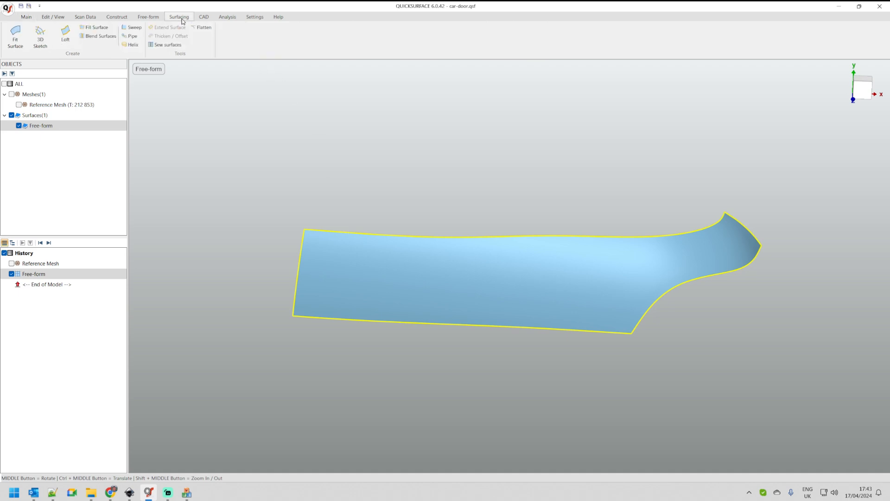
{"action": "left_click", "coordinate": [203, 27]}
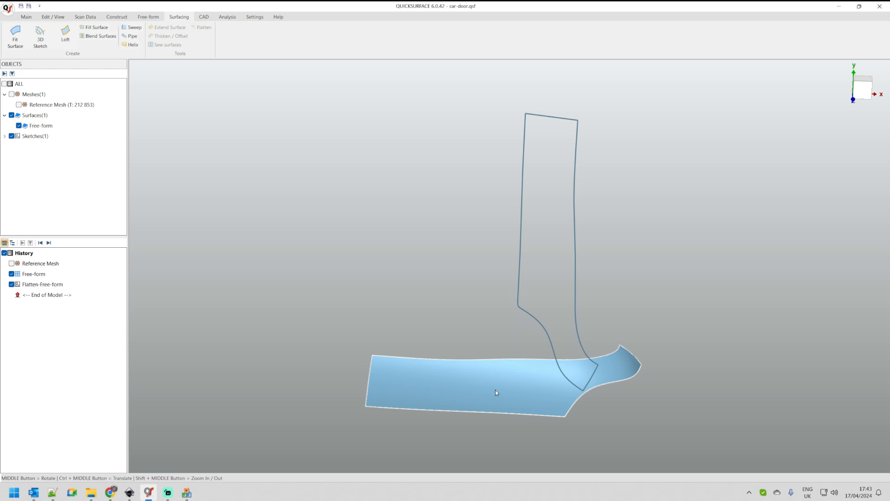
{"action": "mouse_move", "coordinate": [82, 301]}
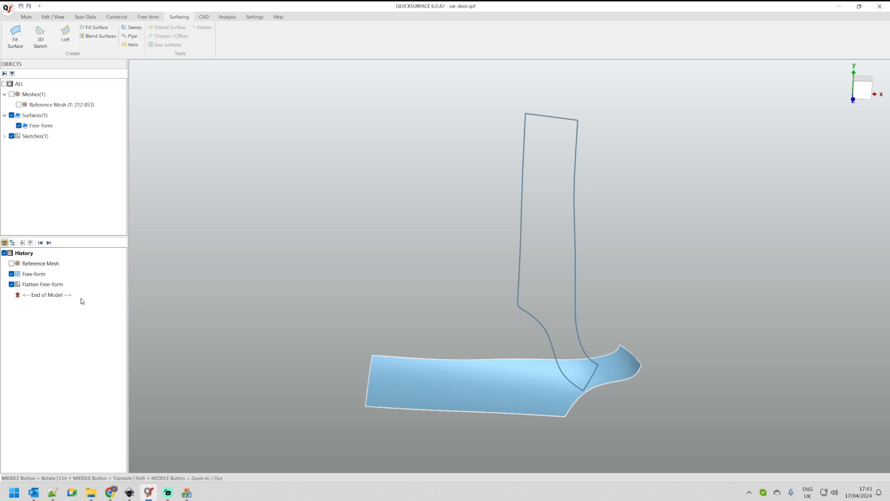
{"action": "double_click", "coordinate": [42, 283]}
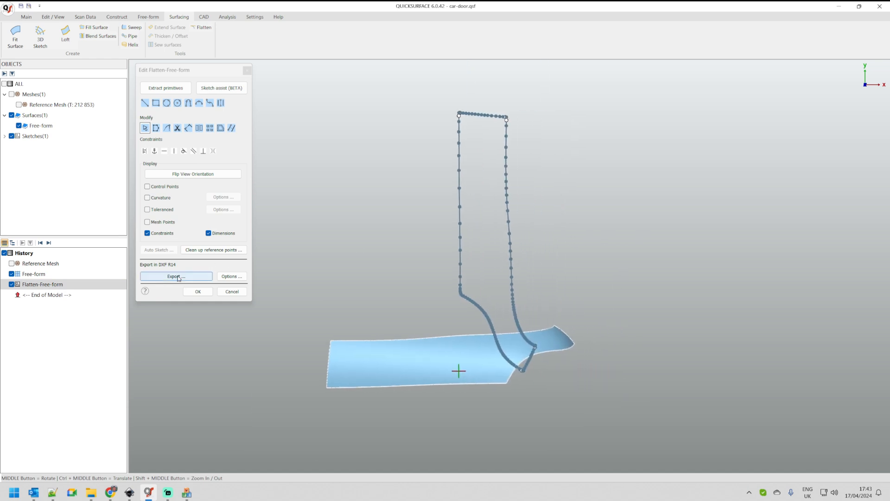
- Export the flattened door outline as a DXF file into the _flattening folder
{"action": "left_click", "coordinate": [175, 277]}
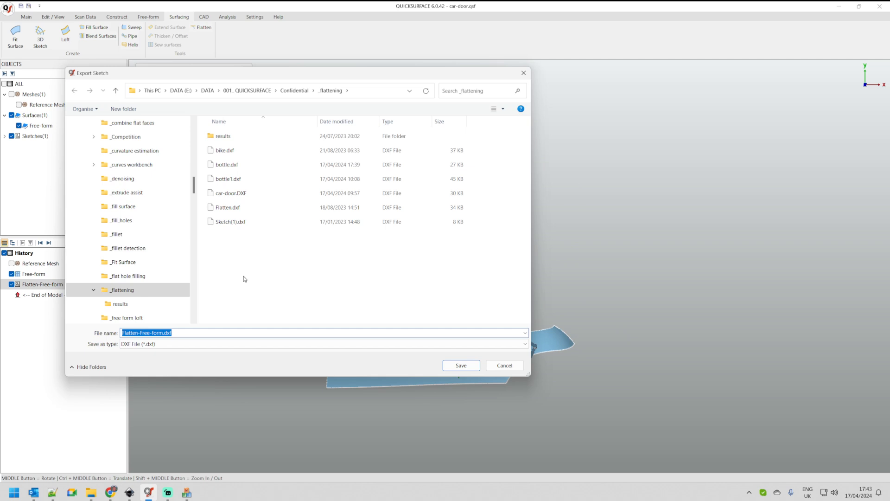
{"action": "left_click", "coordinate": [460, 365]}
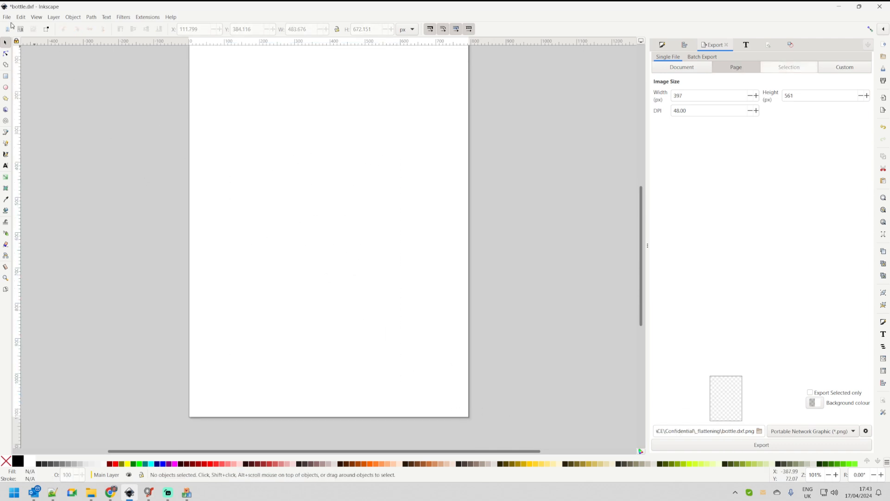
- Import car-door.DXF into the bottle.dxf document, zoom to fit, then show the police car picture
{"action": "left_click", "coordinate": [7, 17]}
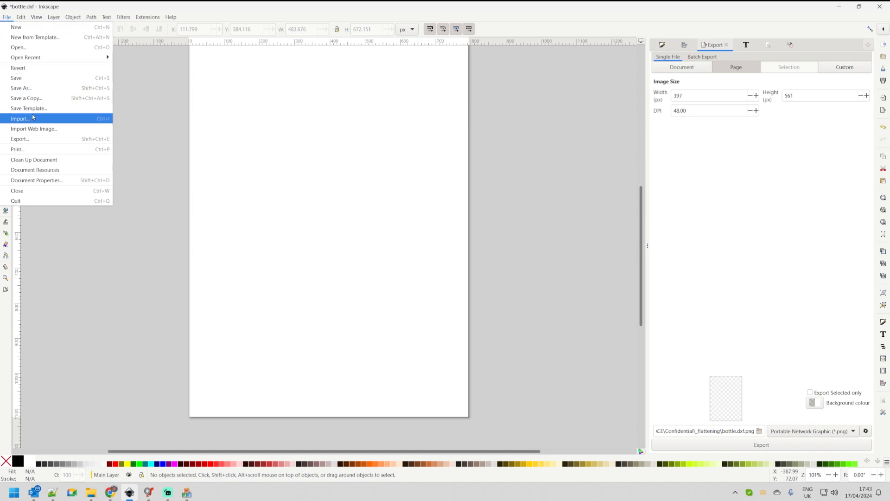
{"action": "left_click", "coordinate": [19, 118]}
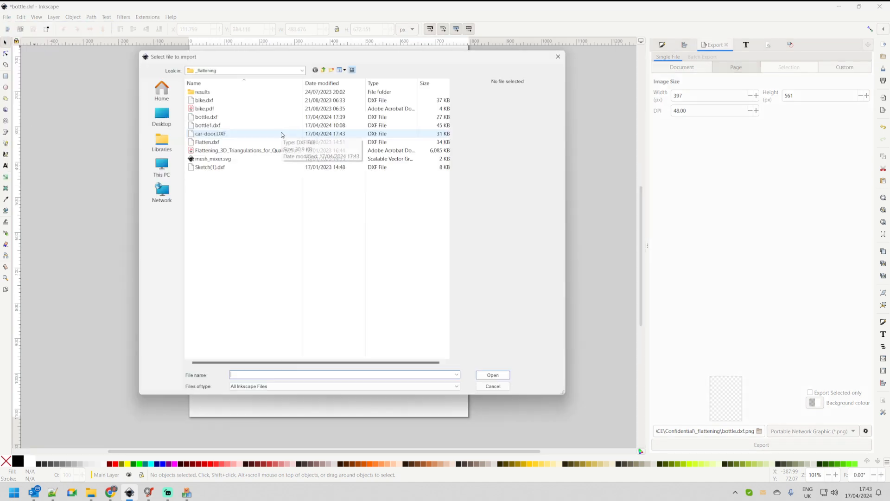
{"action": "left_click", "coordinate": [491, 375]}
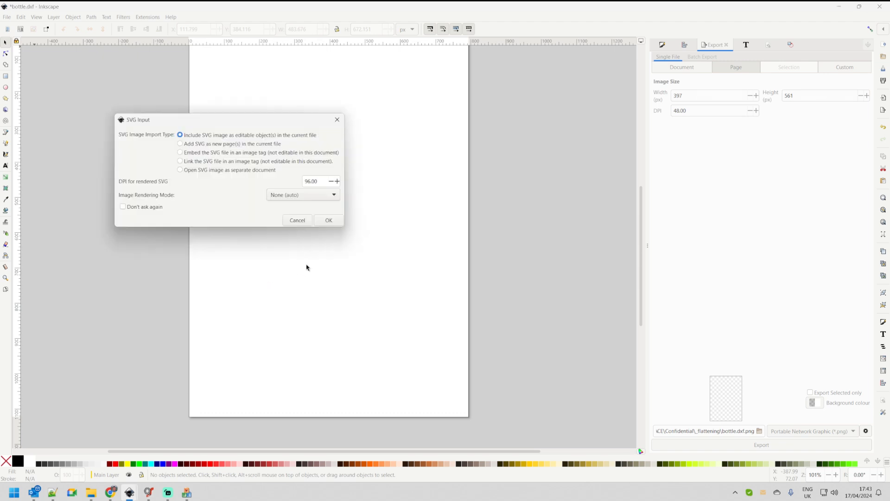
{"action": "left_click", "coordinate": [329, 220]}
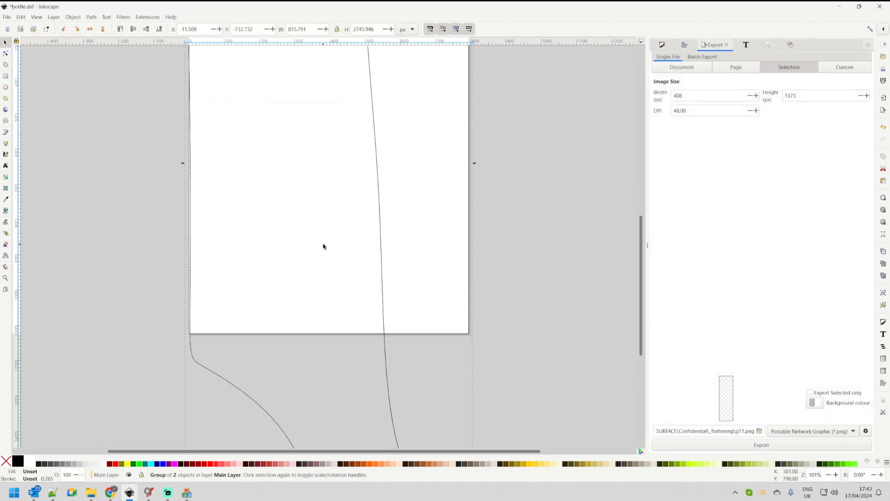
{"action": "key", "text": "3"}
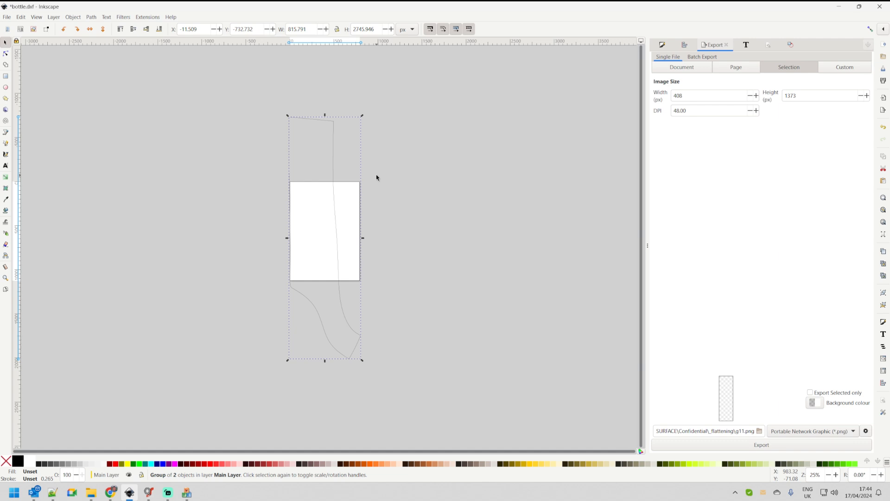
{"action": "mouse_move", "coordinate": [227, 400]}
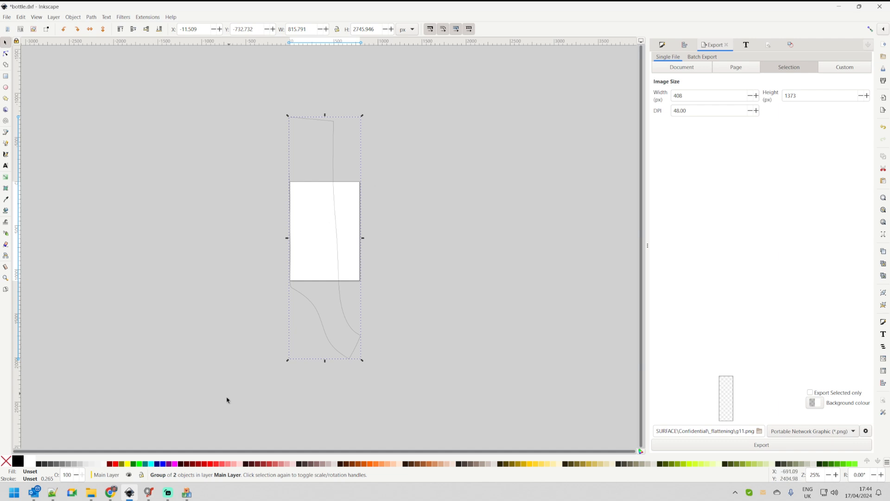
{"action": "mouse_move", "coordinate": [120, 491]}
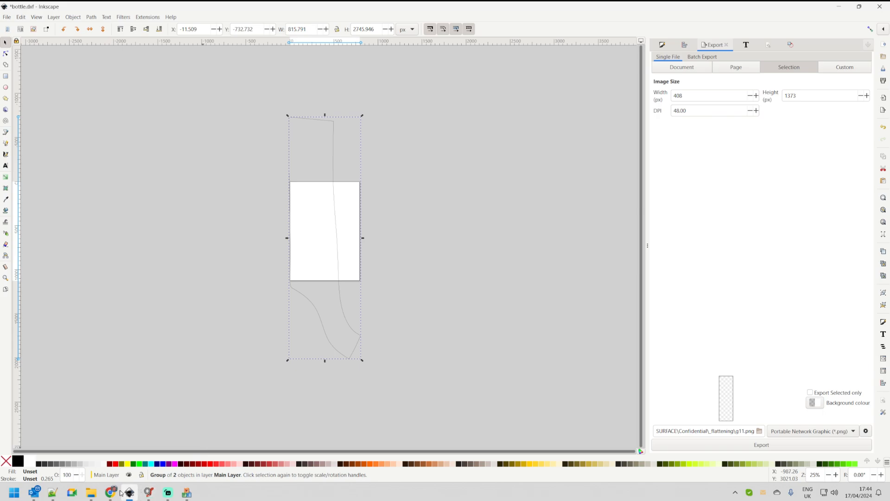
{"action": "left_click", "coordinate": [111, 492]}
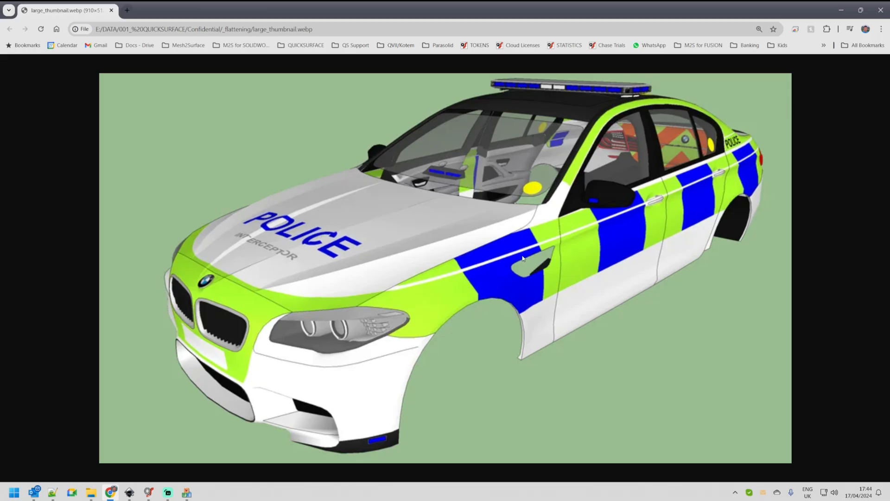
{"action": "mouse_move", "coordinate": [502, 284]}
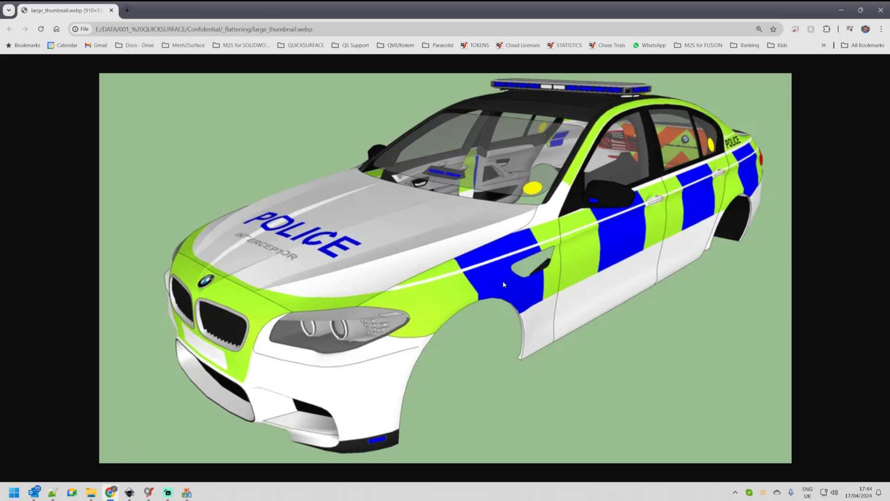